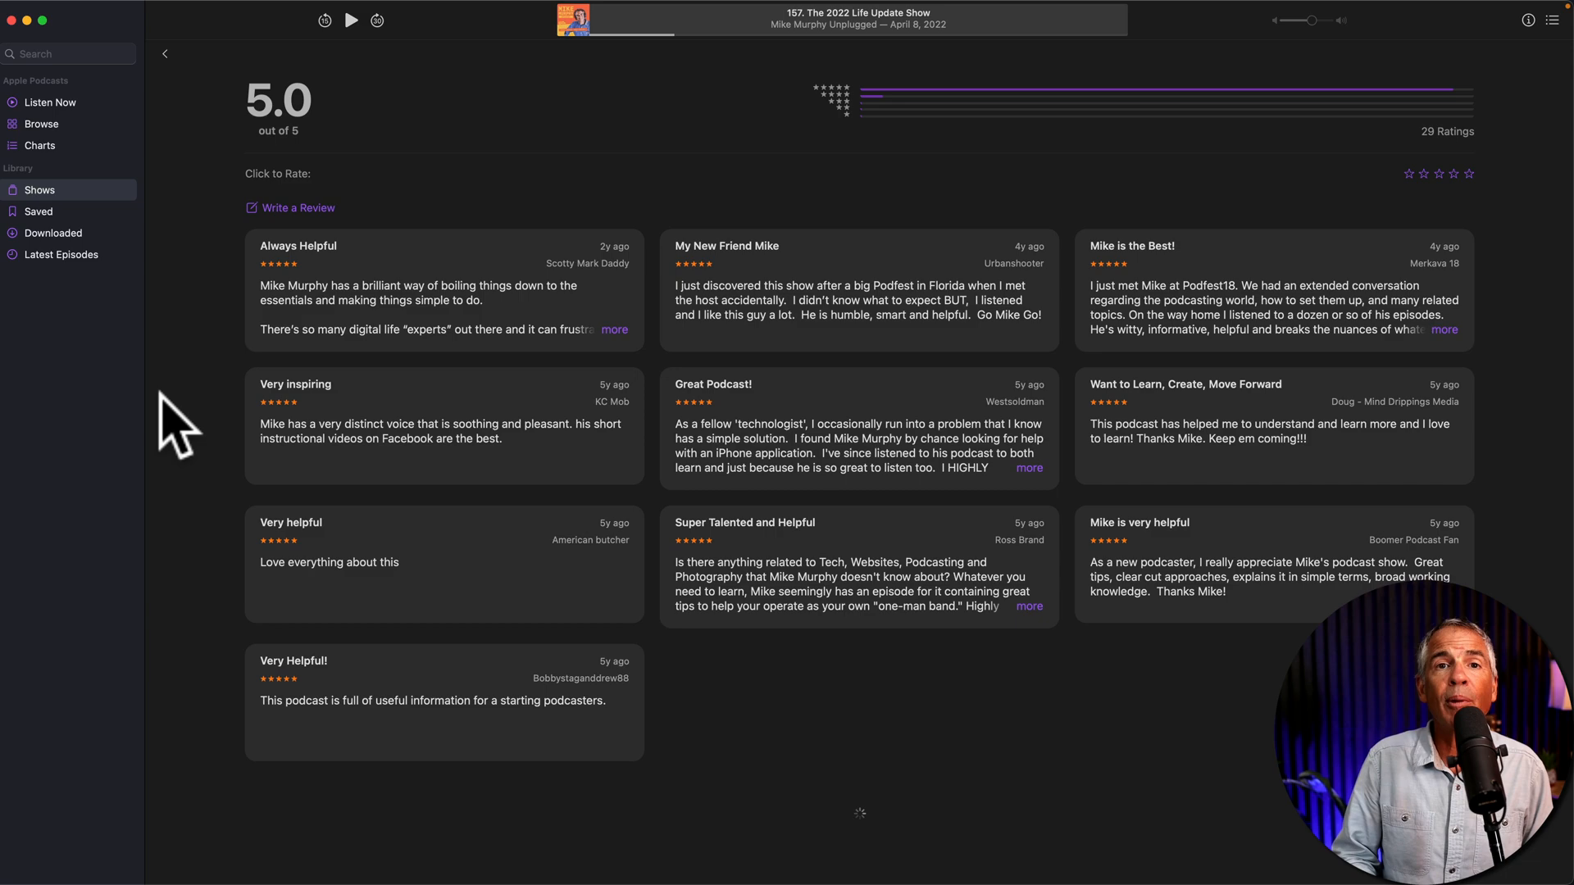
Step: Return to the Mike Murphy Unplugged episodes-and-ratings page and head to the Apple menu
{"action": "left_click", "coordinate": [41, 124]}
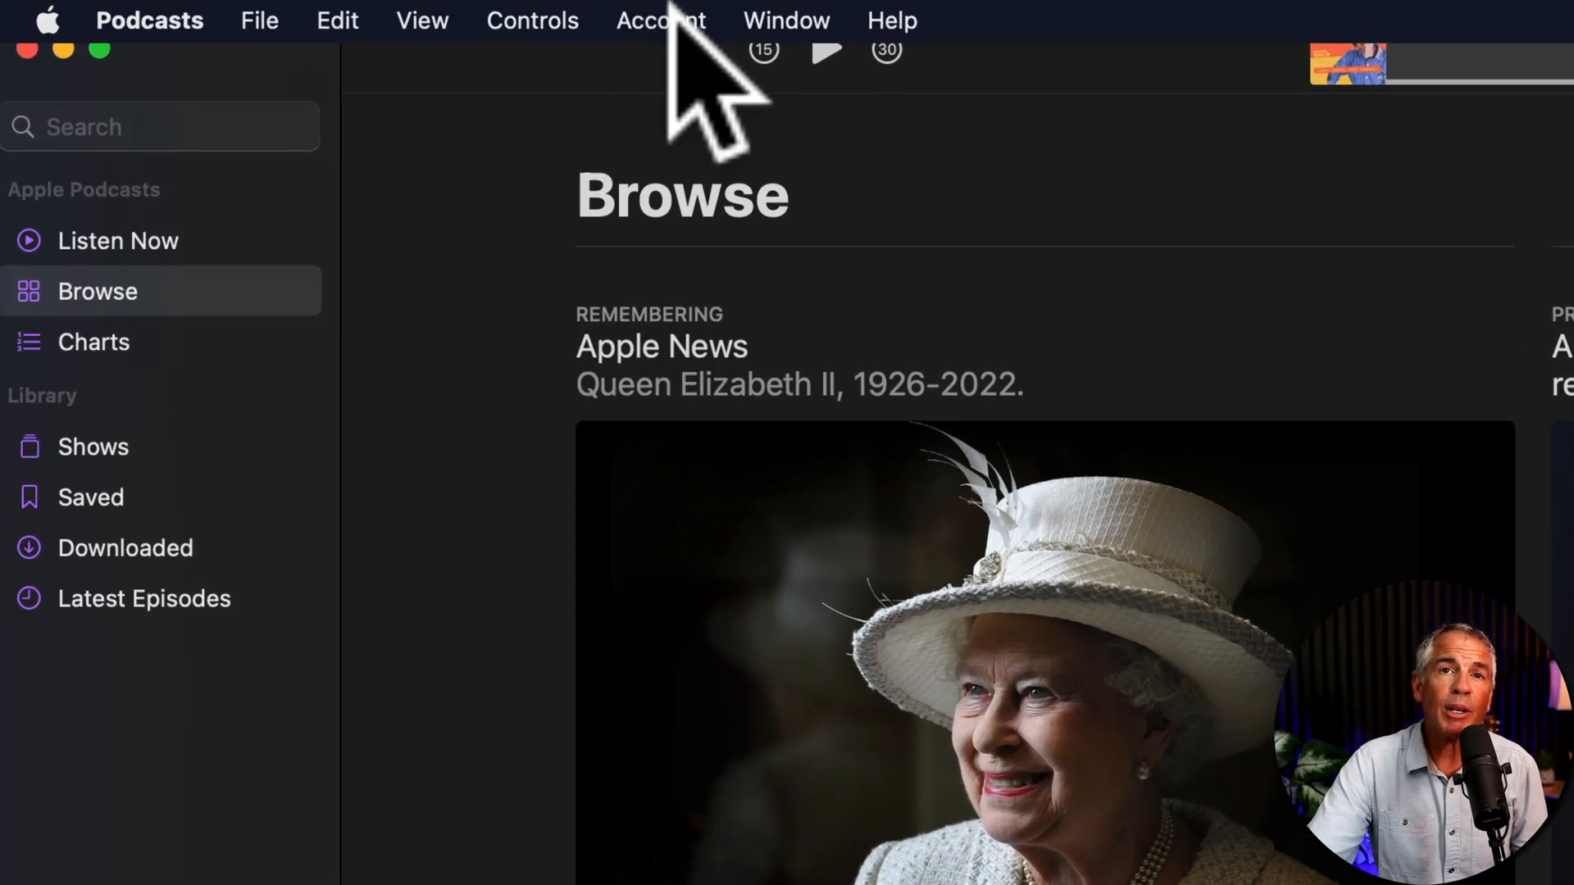
{"action": "left_click", "coordinate": [661, 20]}
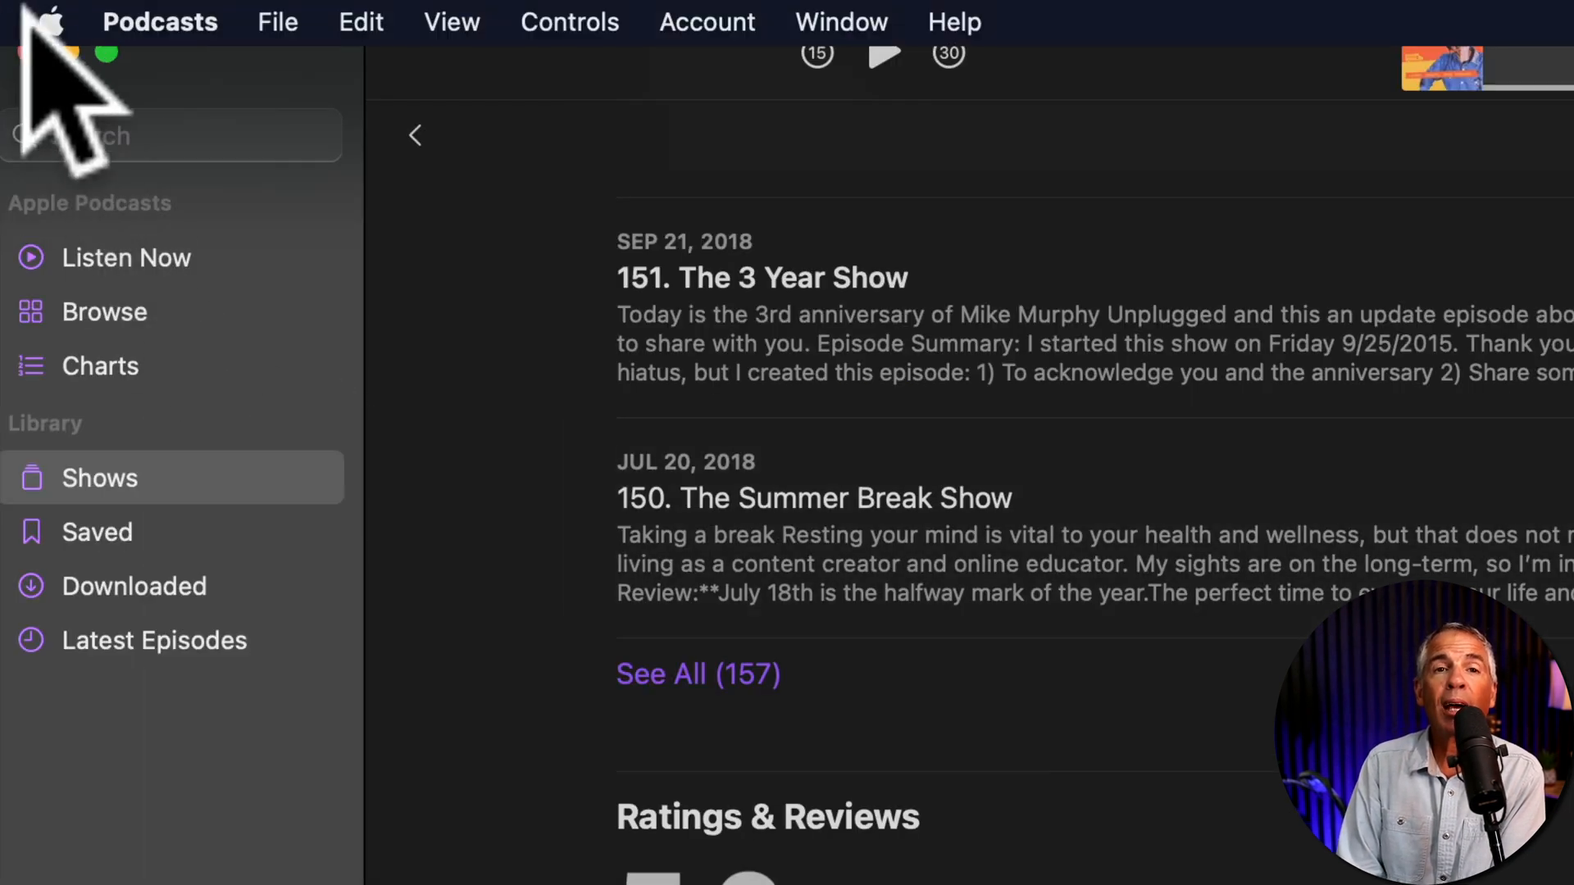
Step: Open System Preferences, then the Apple ID Media & Purchases pane
{"action": "left_click", "coordinate": [51, 22]}
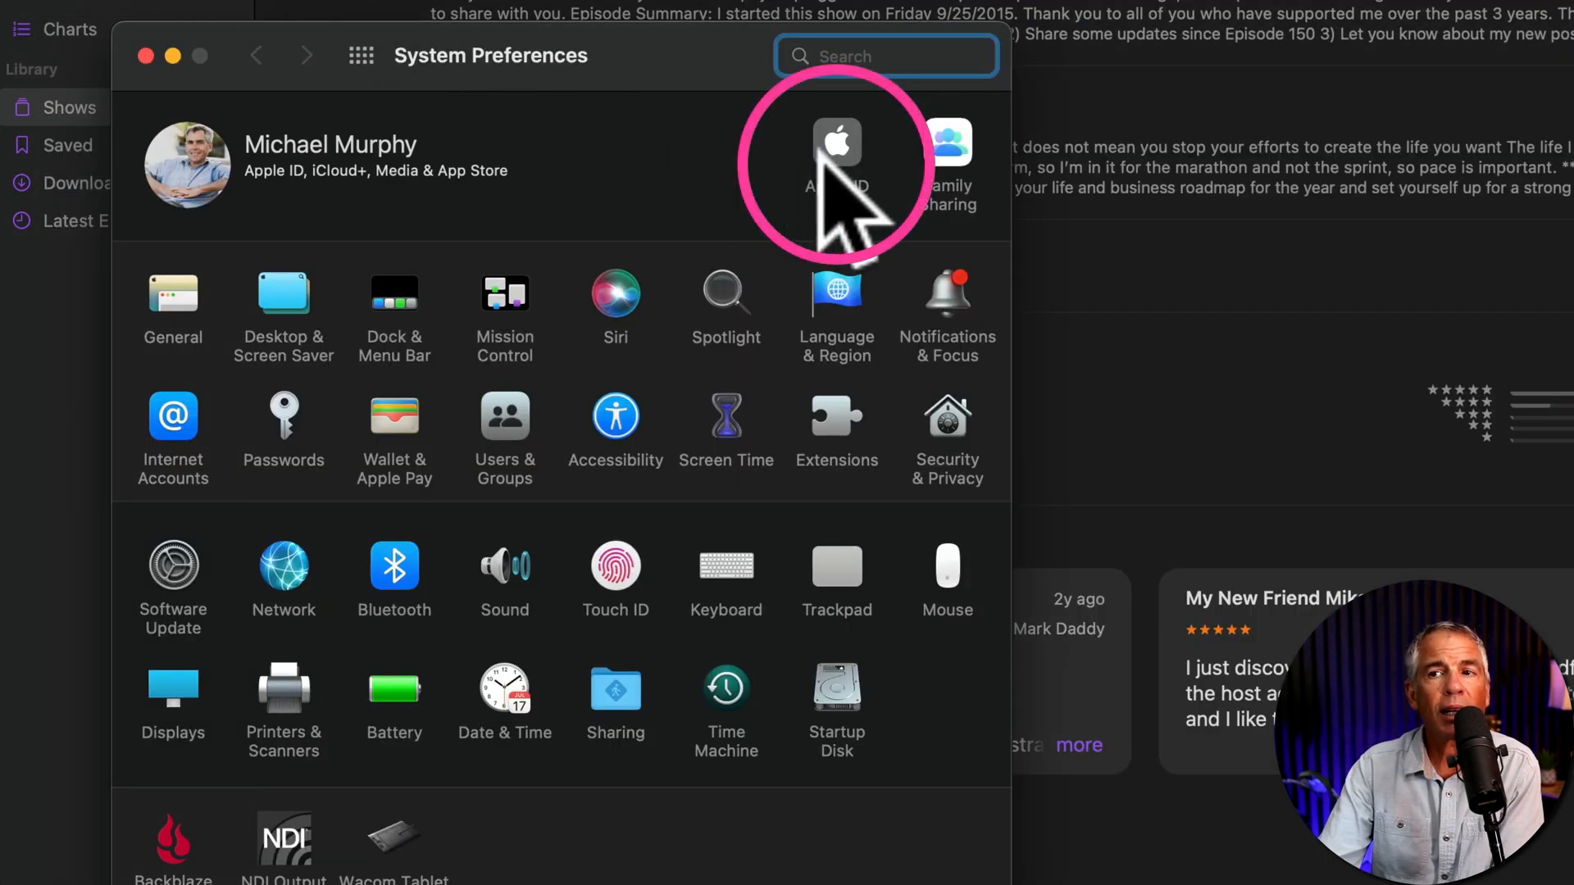
{"action": "left_click", "coordinate": [837, 161]}
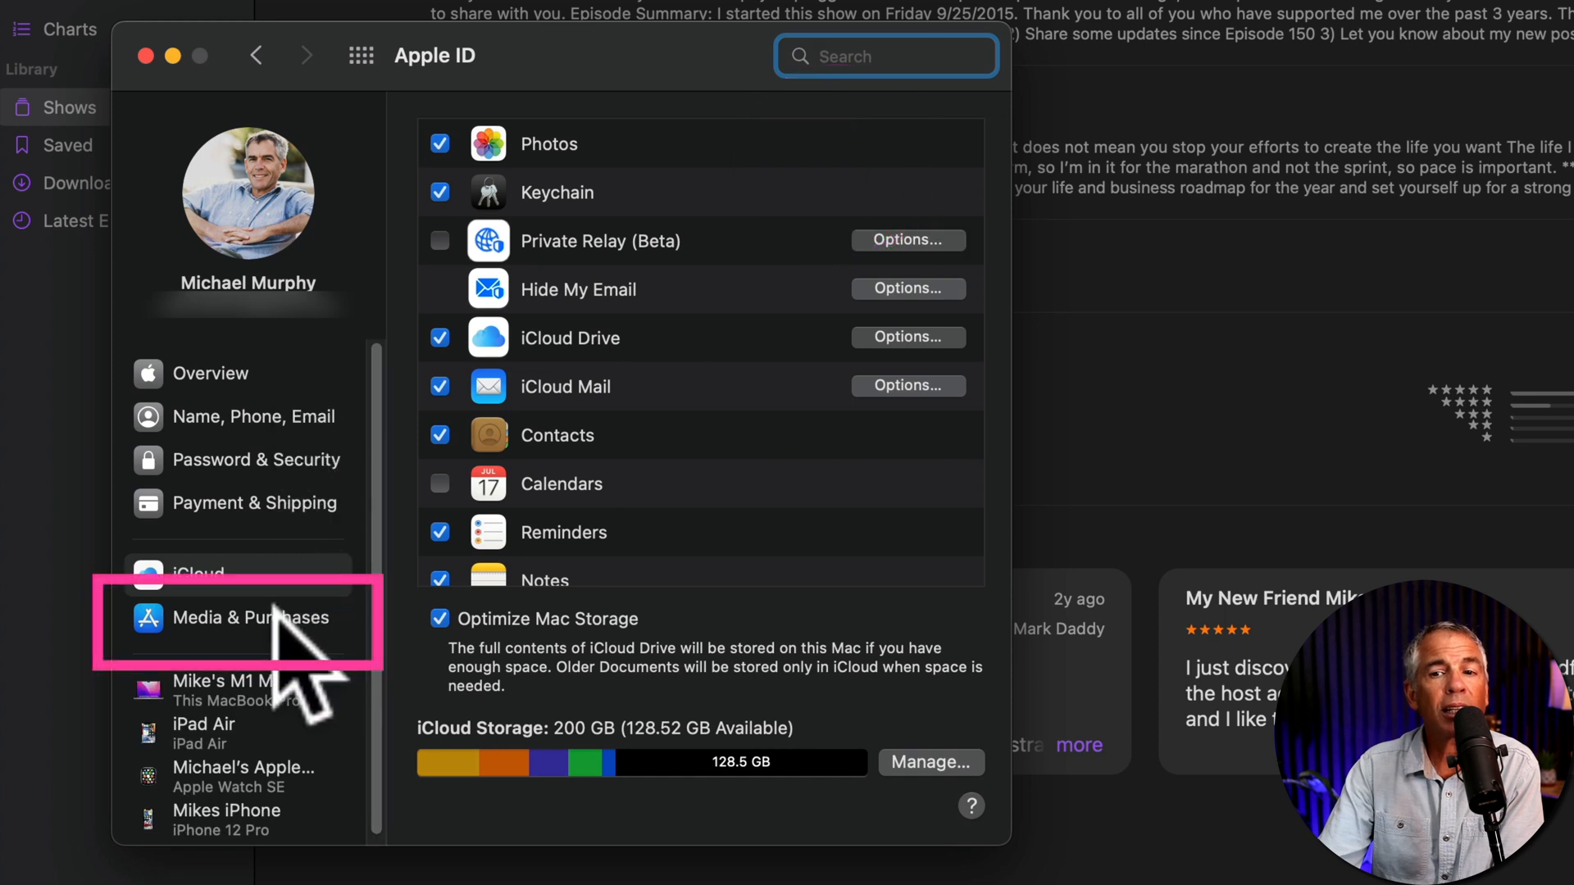
{"action": "left_click", "coordinate": [250, 617]}
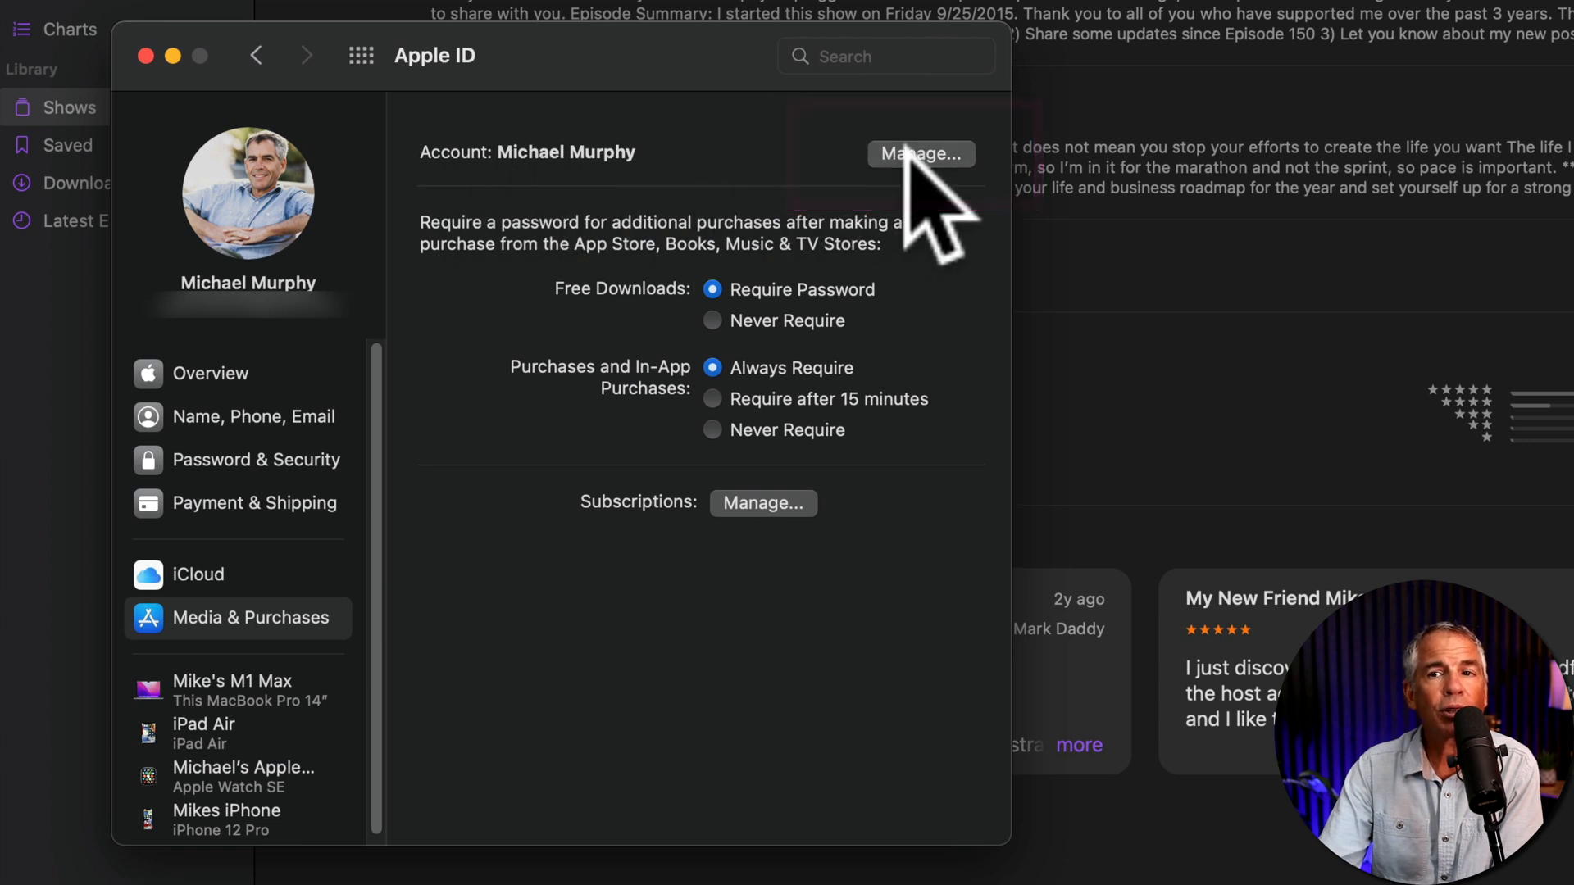
Step: Sign in to Account Information and scroll down to its Manage section
{"action": "left_click", "coordinate": [920, 153]}
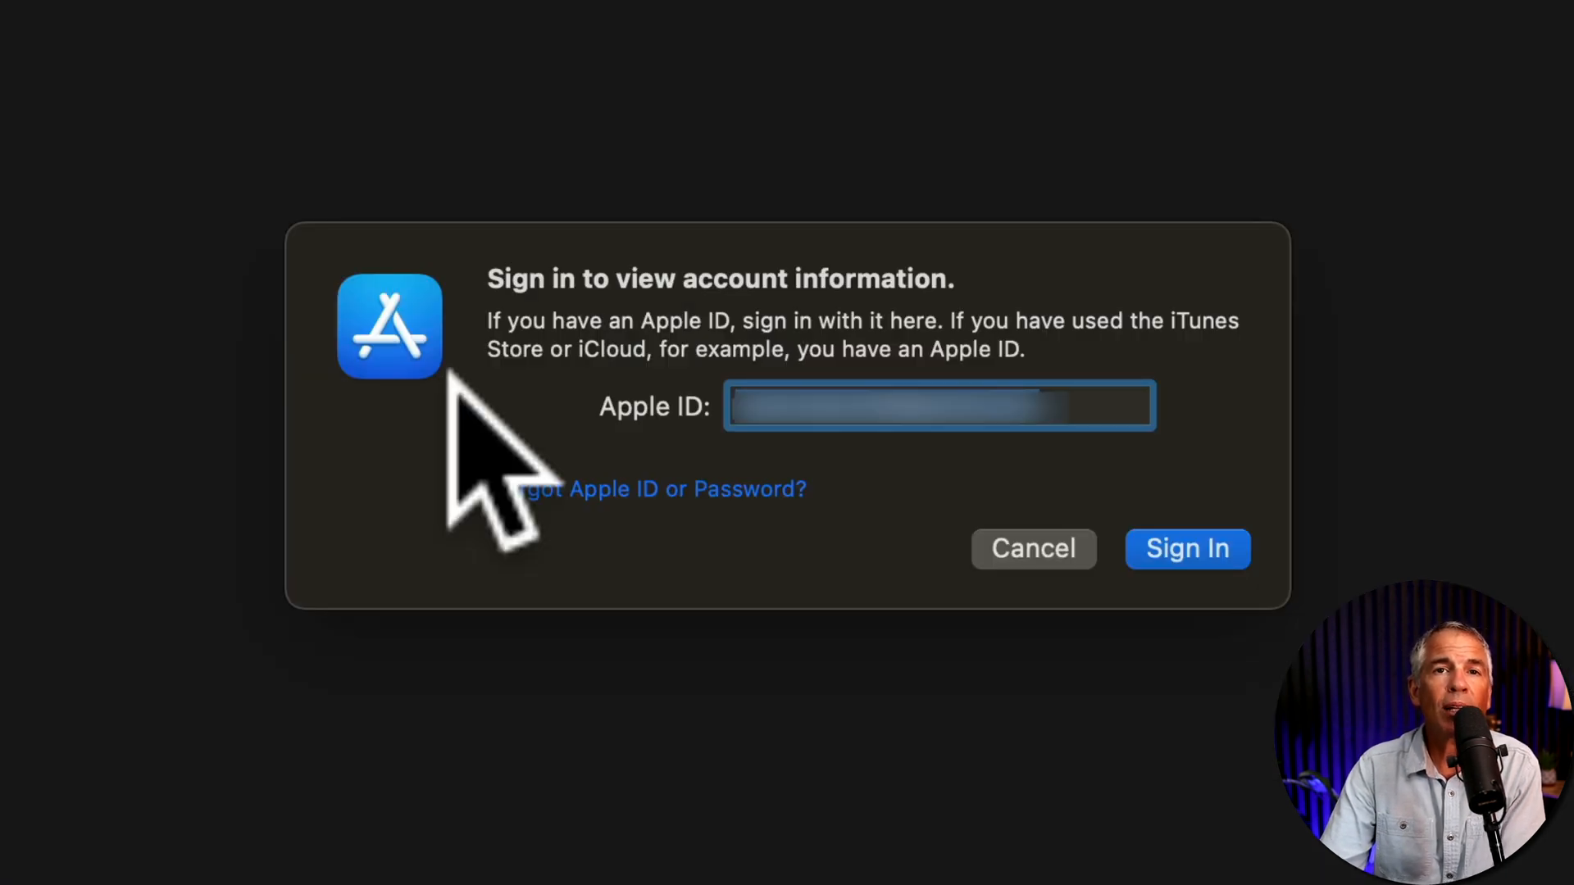
{"action": "left_click", "coordinate": [1187, 549]}
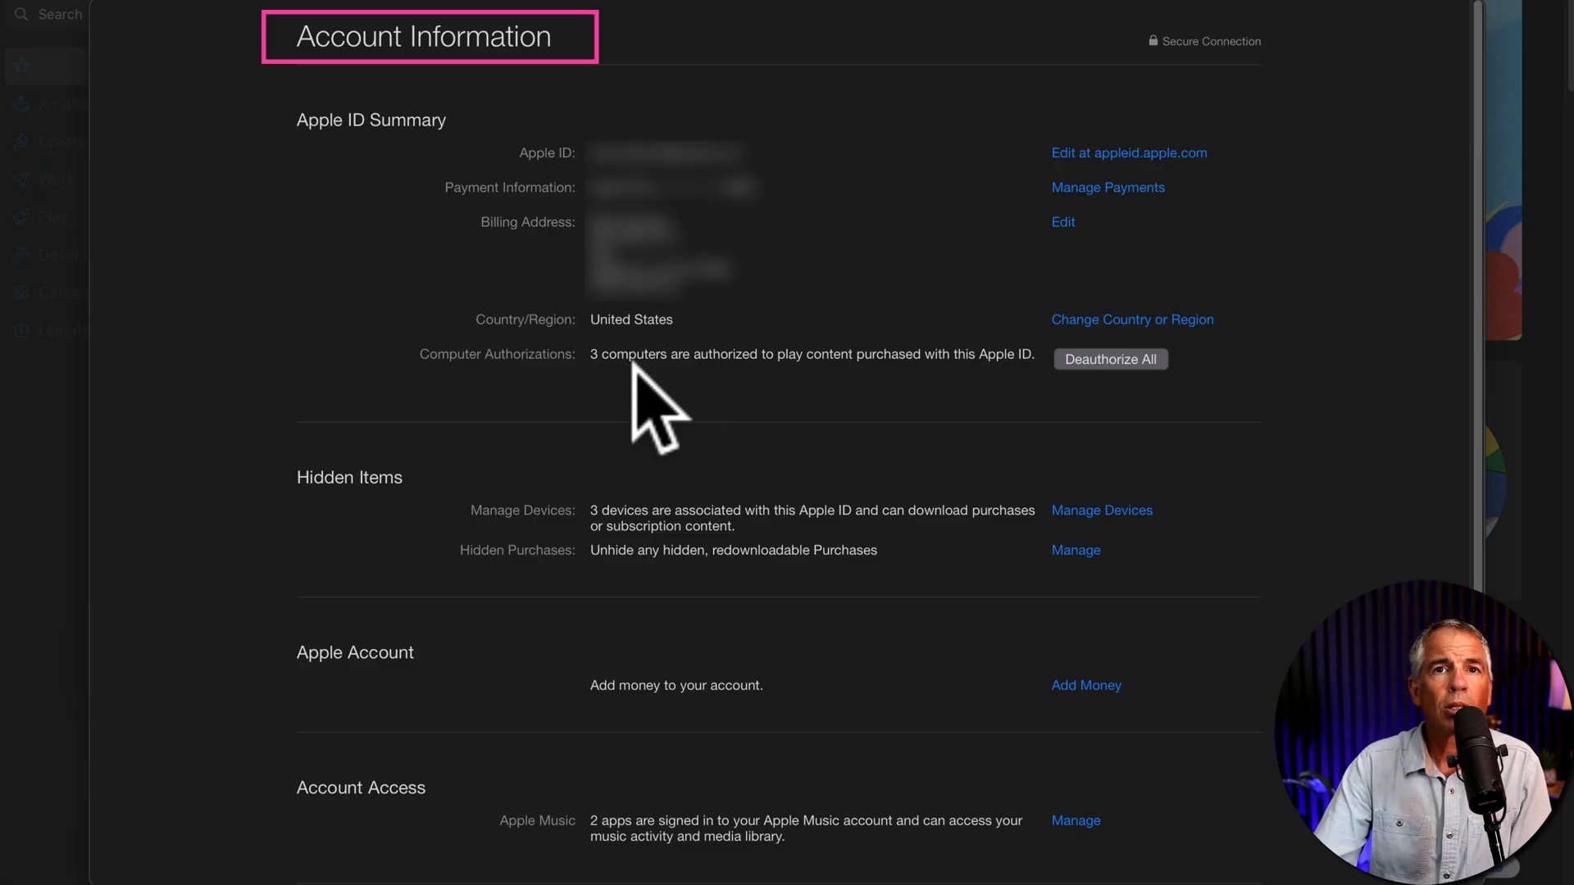
{"action": "mouse_move", "coordinate": [317, 75]}
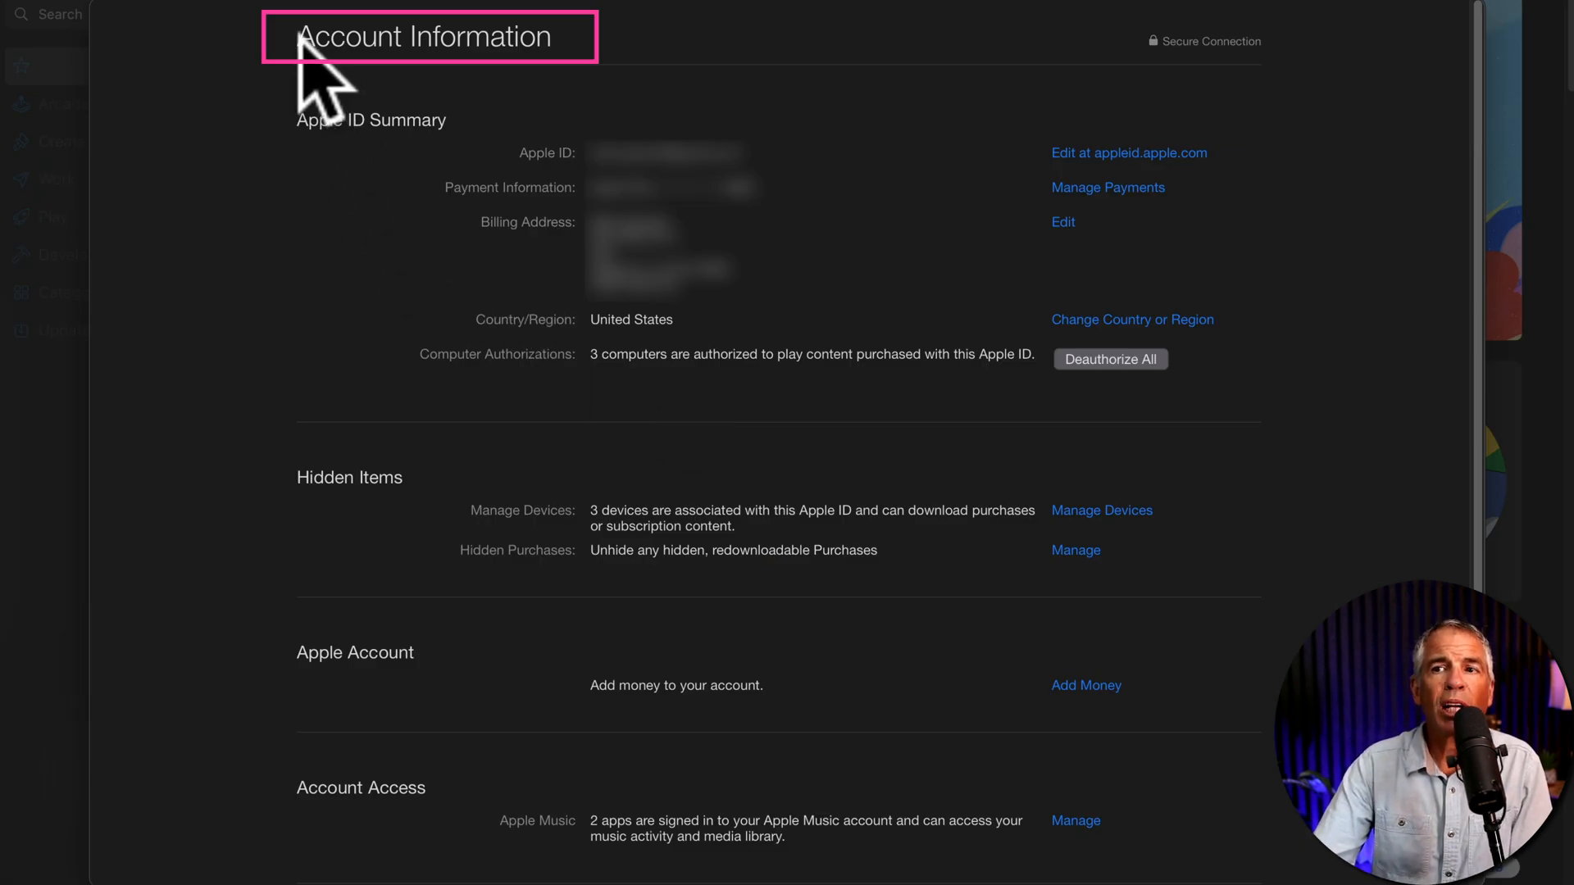
{"action": "scroll", "scroll_direction": "down", "scroll_amount": 3}
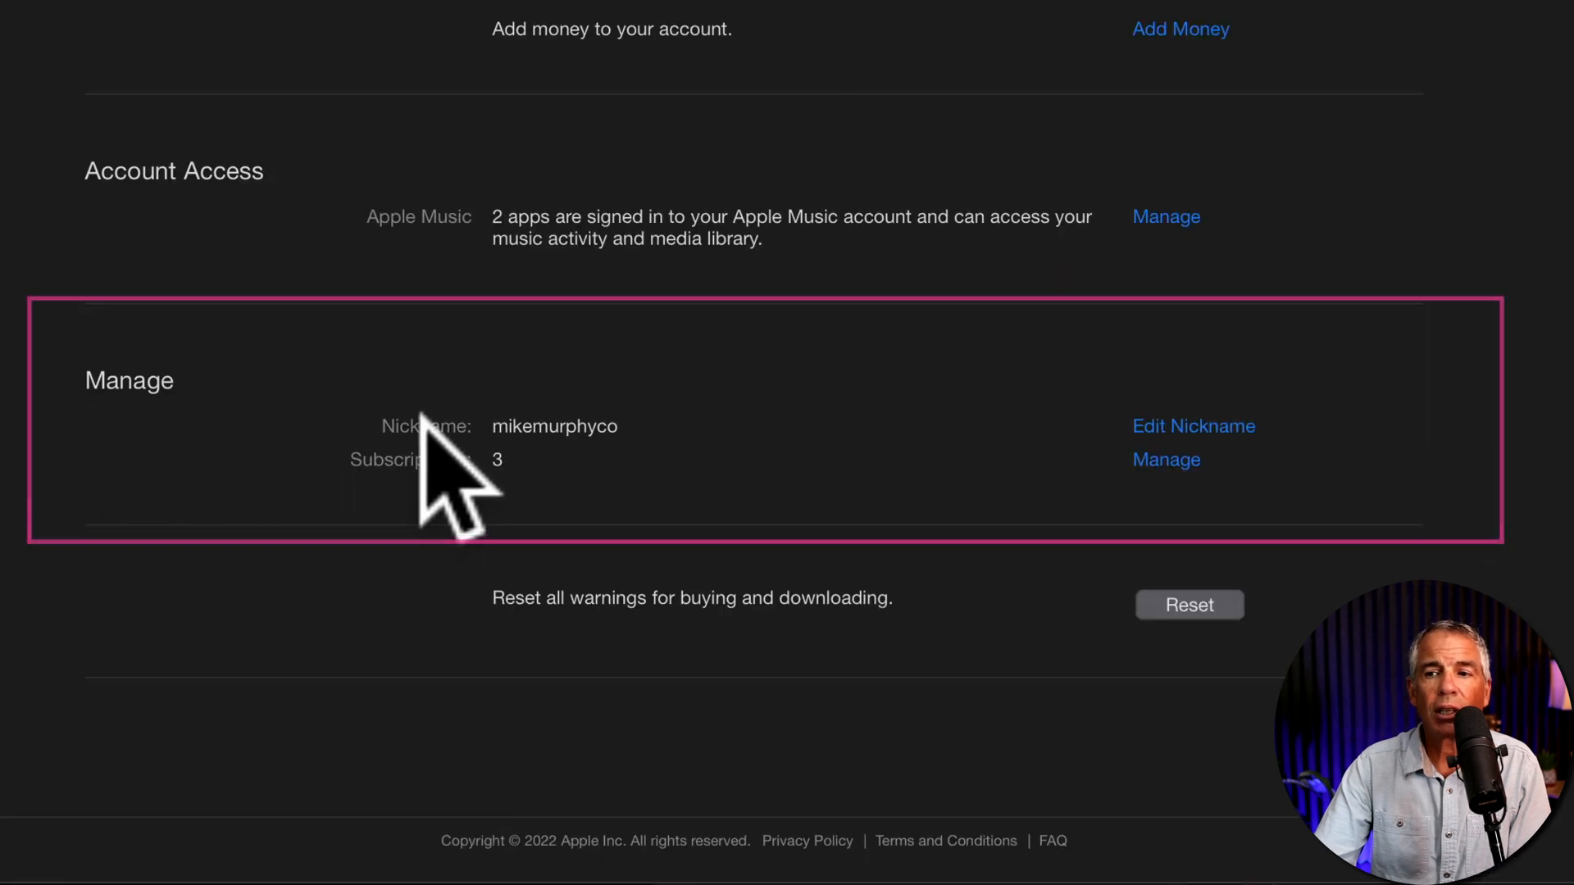
{"action": "mouse_move", "coordinate": [1184, 562]}
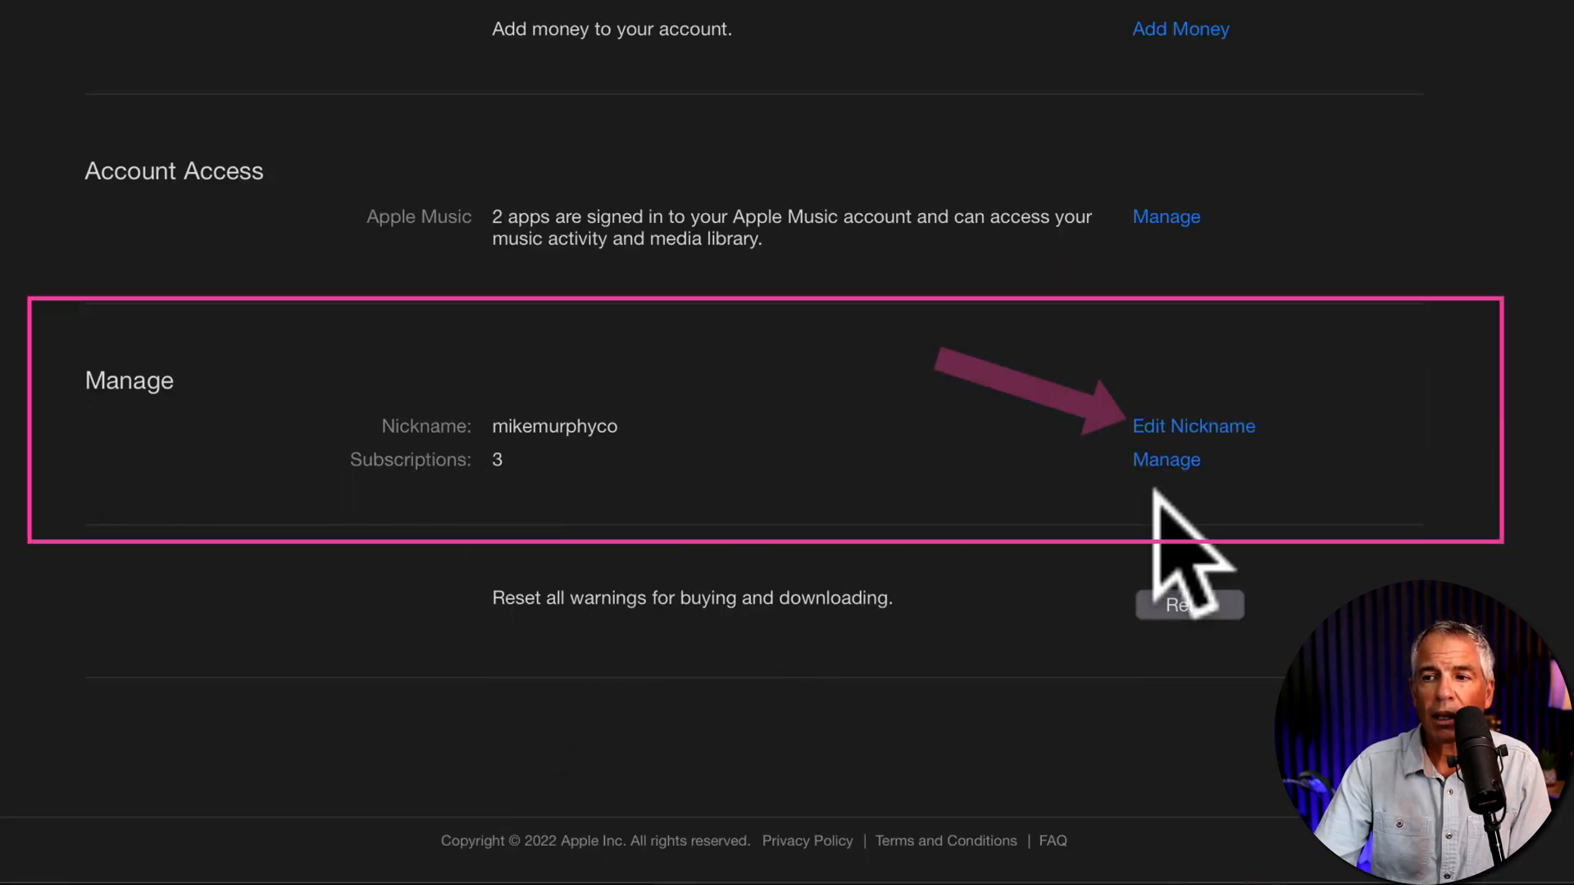
Step: Open the nickname editor and submit mikemurphyco unchanged
{"action": "left_click", "coordinate": [1193, 425]}
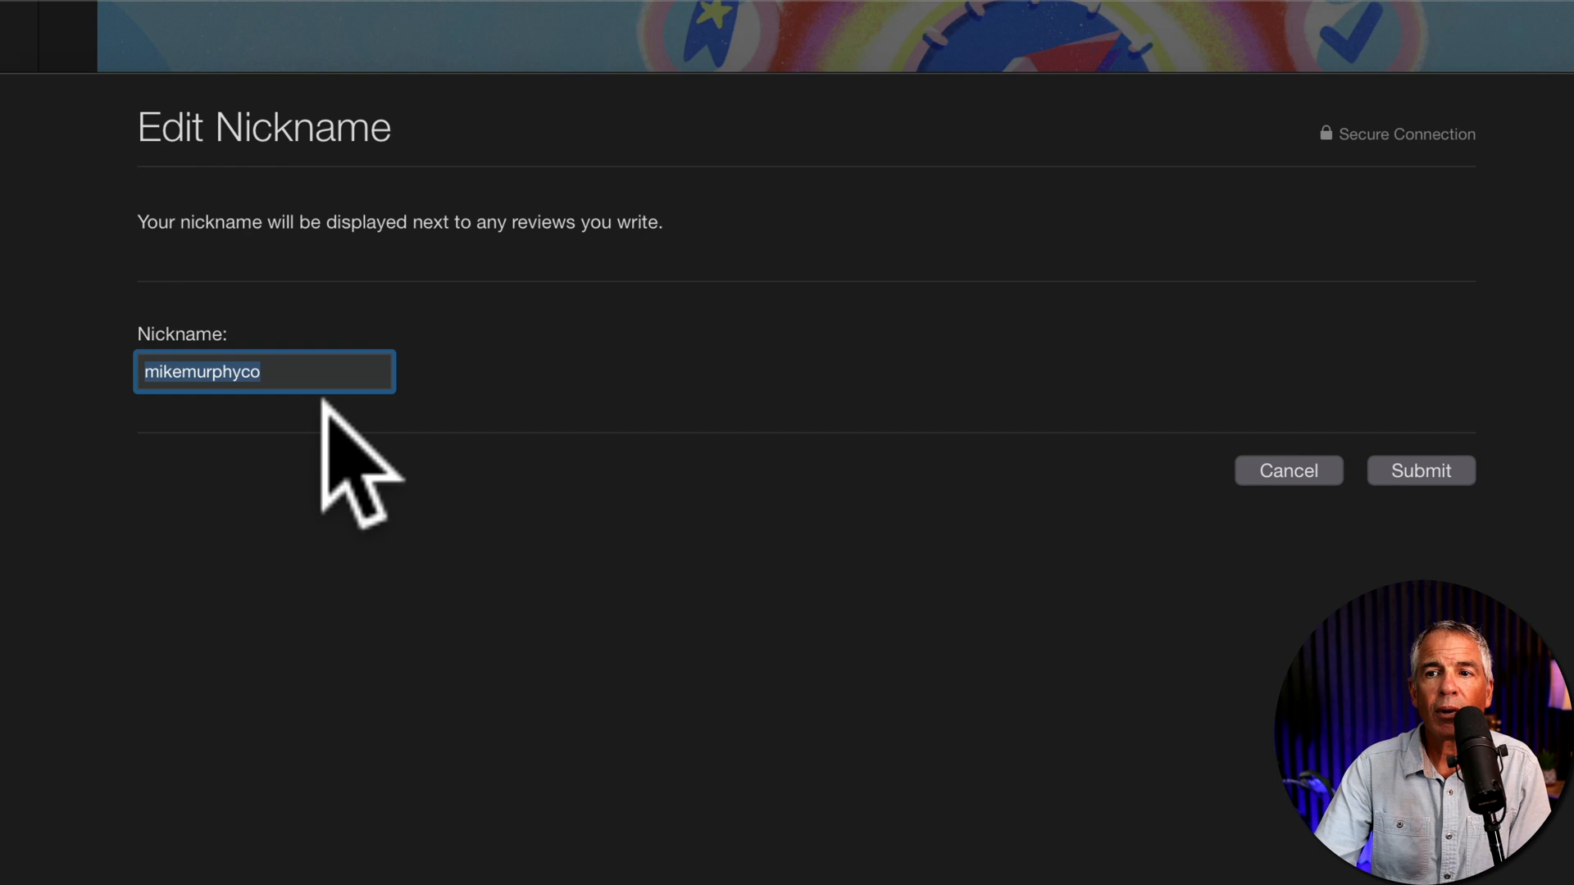
{"action": "mouse_move", "coordinate": [1426, 512]}
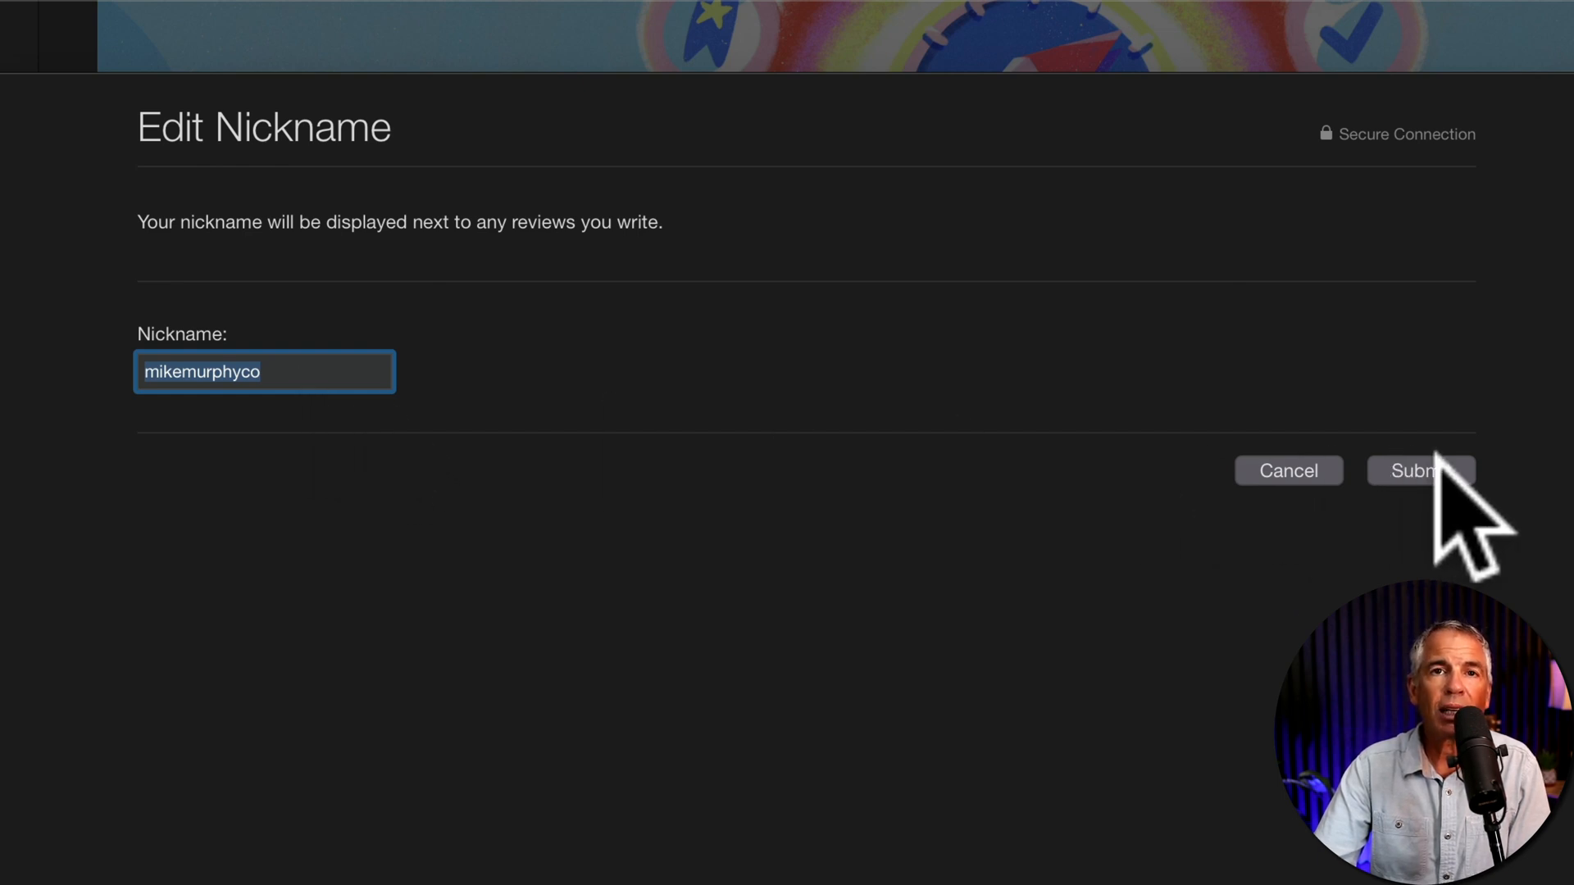
{"action": "mouse_move", "coordinate": [859, 492]}
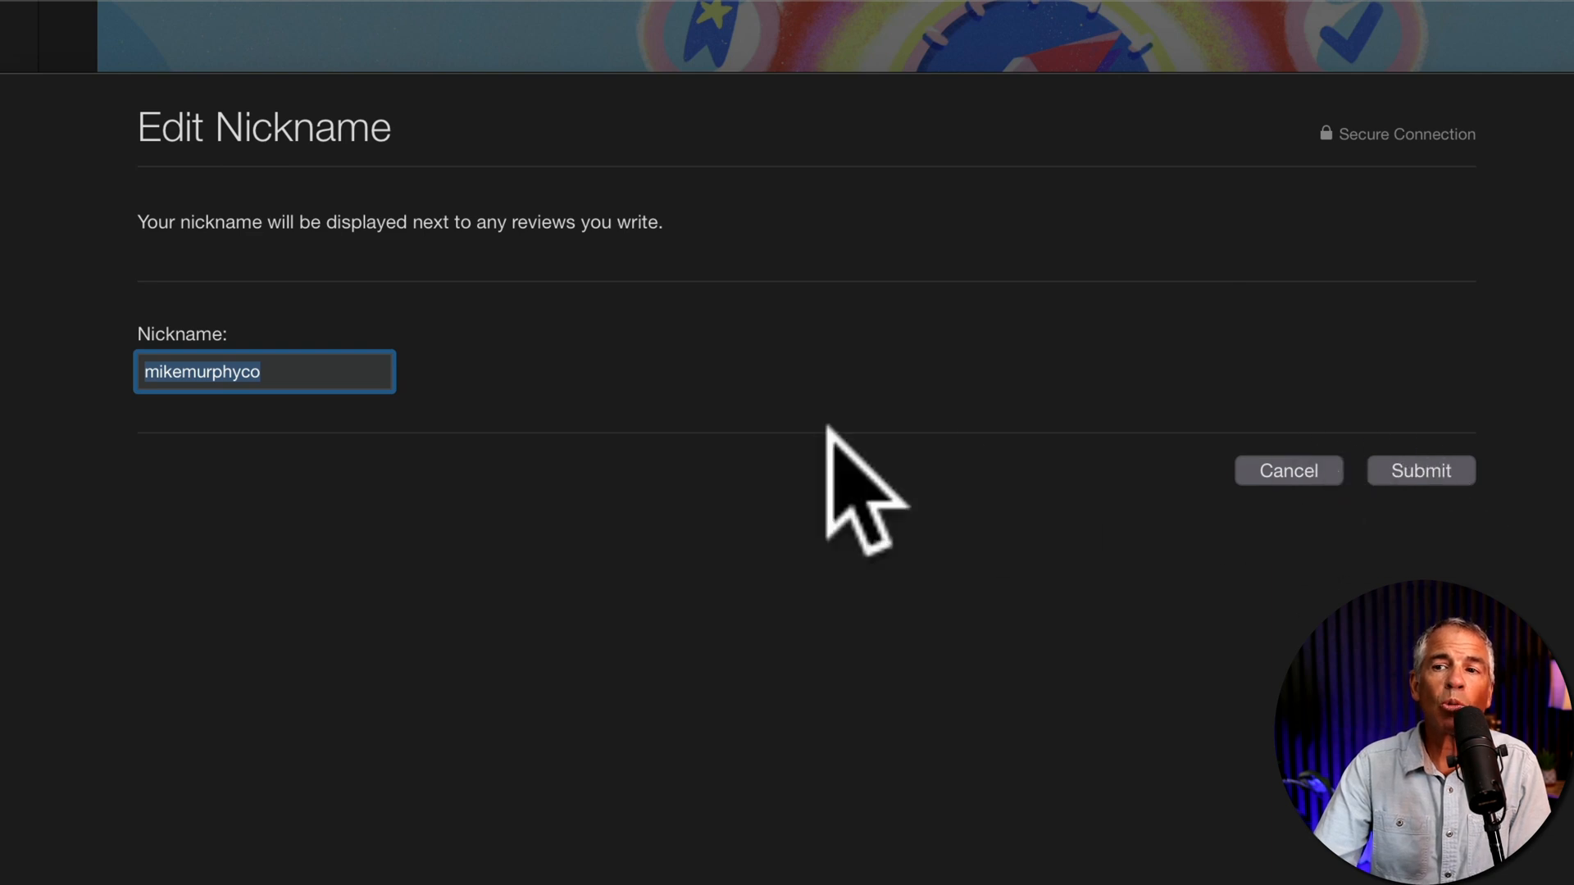
{"action": "mouse_move", "coordinate": [321, 421]}
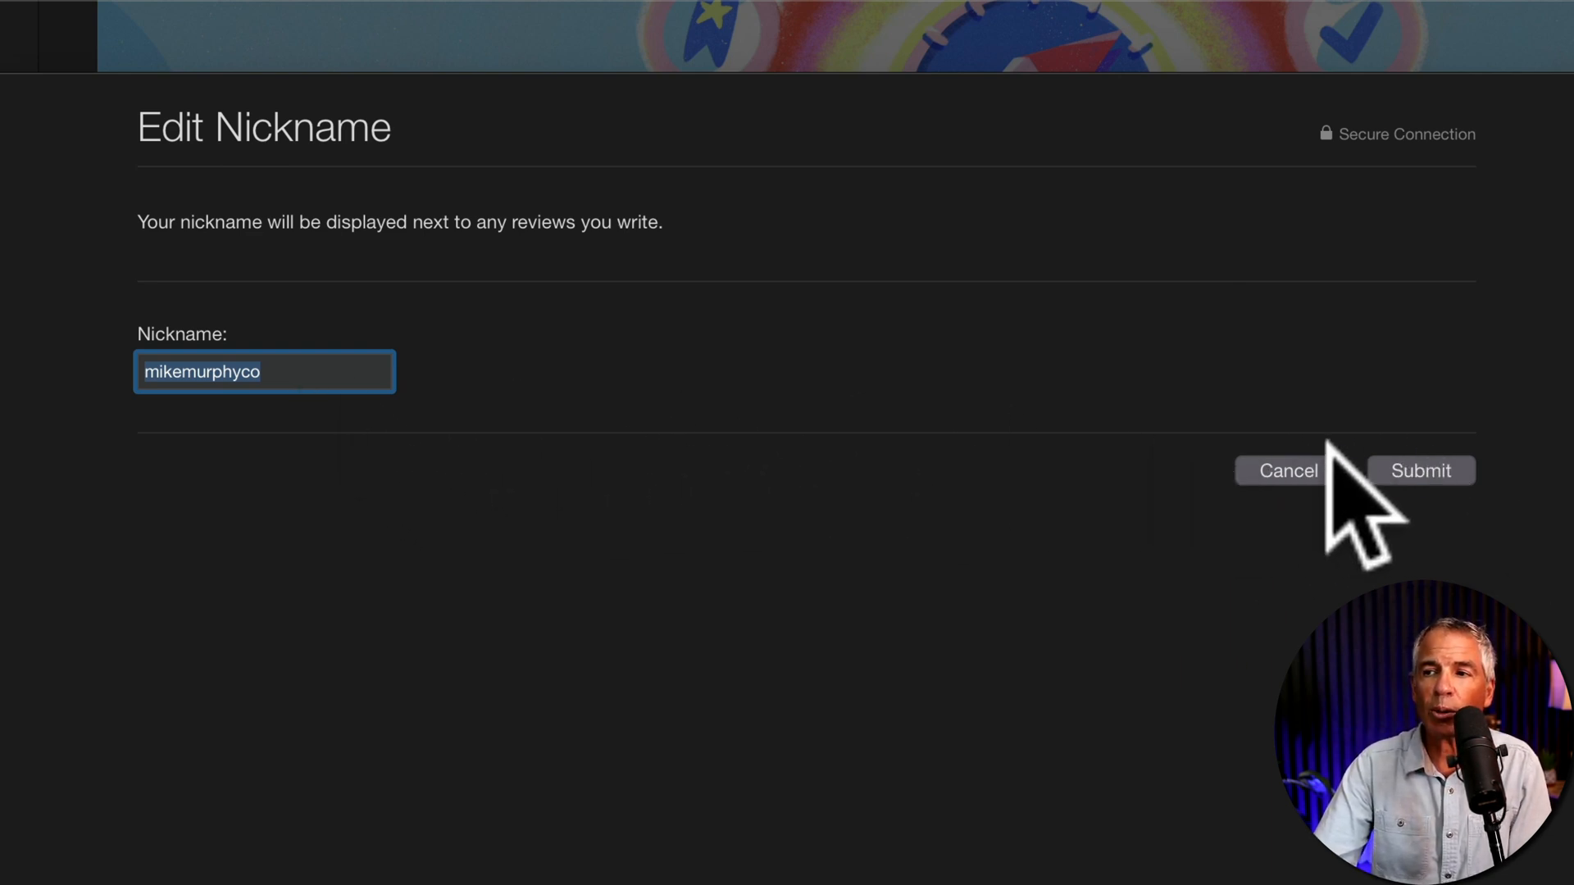
{"action": "left_click", "coordinate": [1418, 471]}
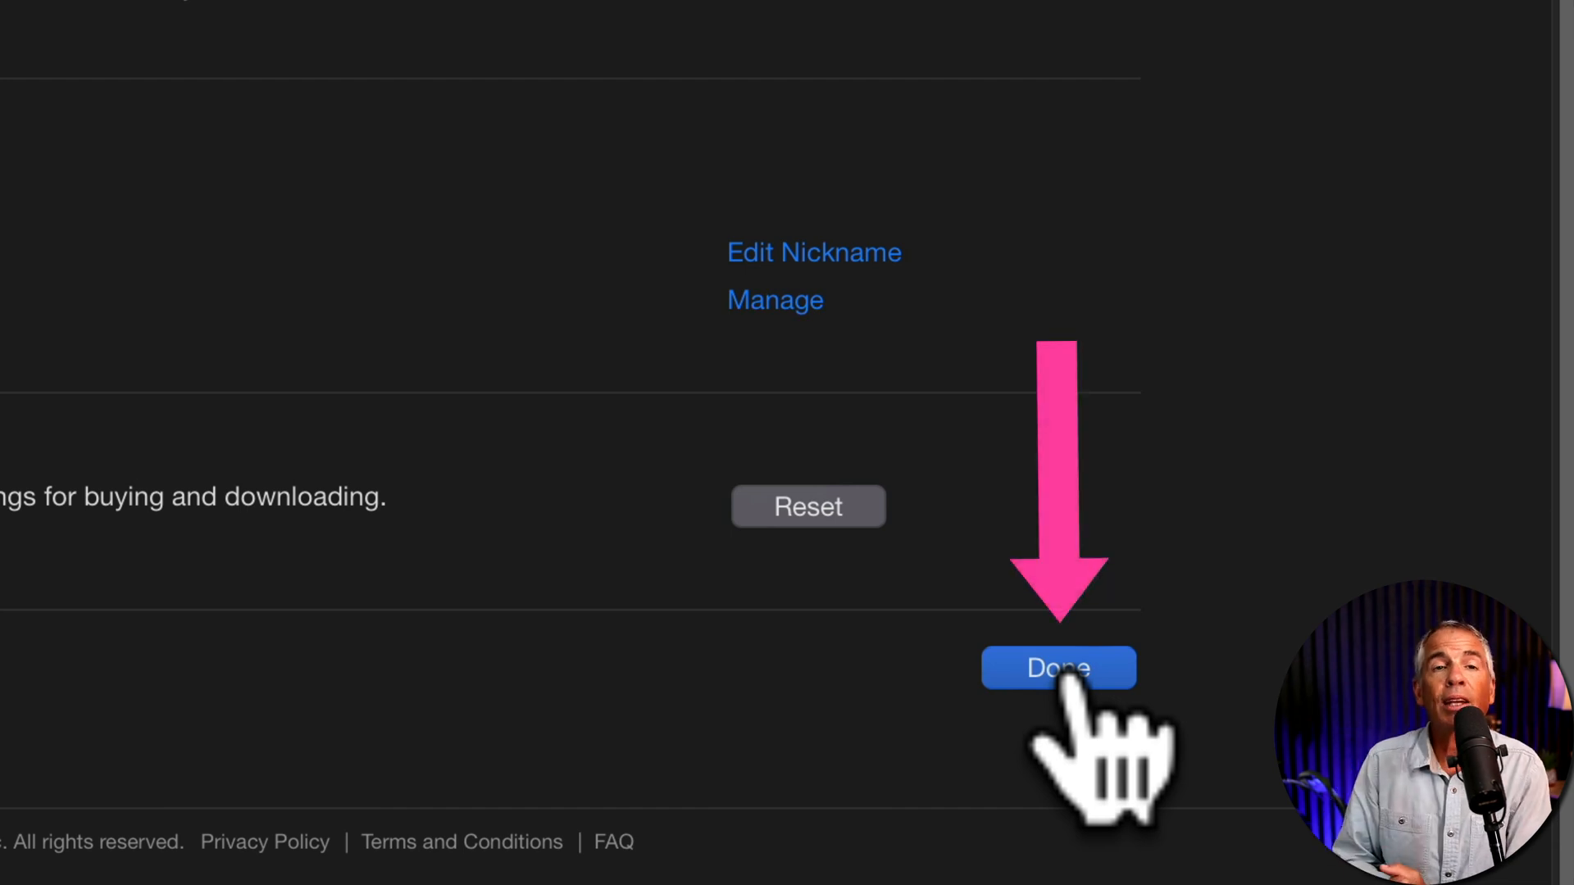
Step: Close Account Information and scroll the show page to Ratings & Reviews
{"action": "left_click", "coordinate": [1057, 667]}
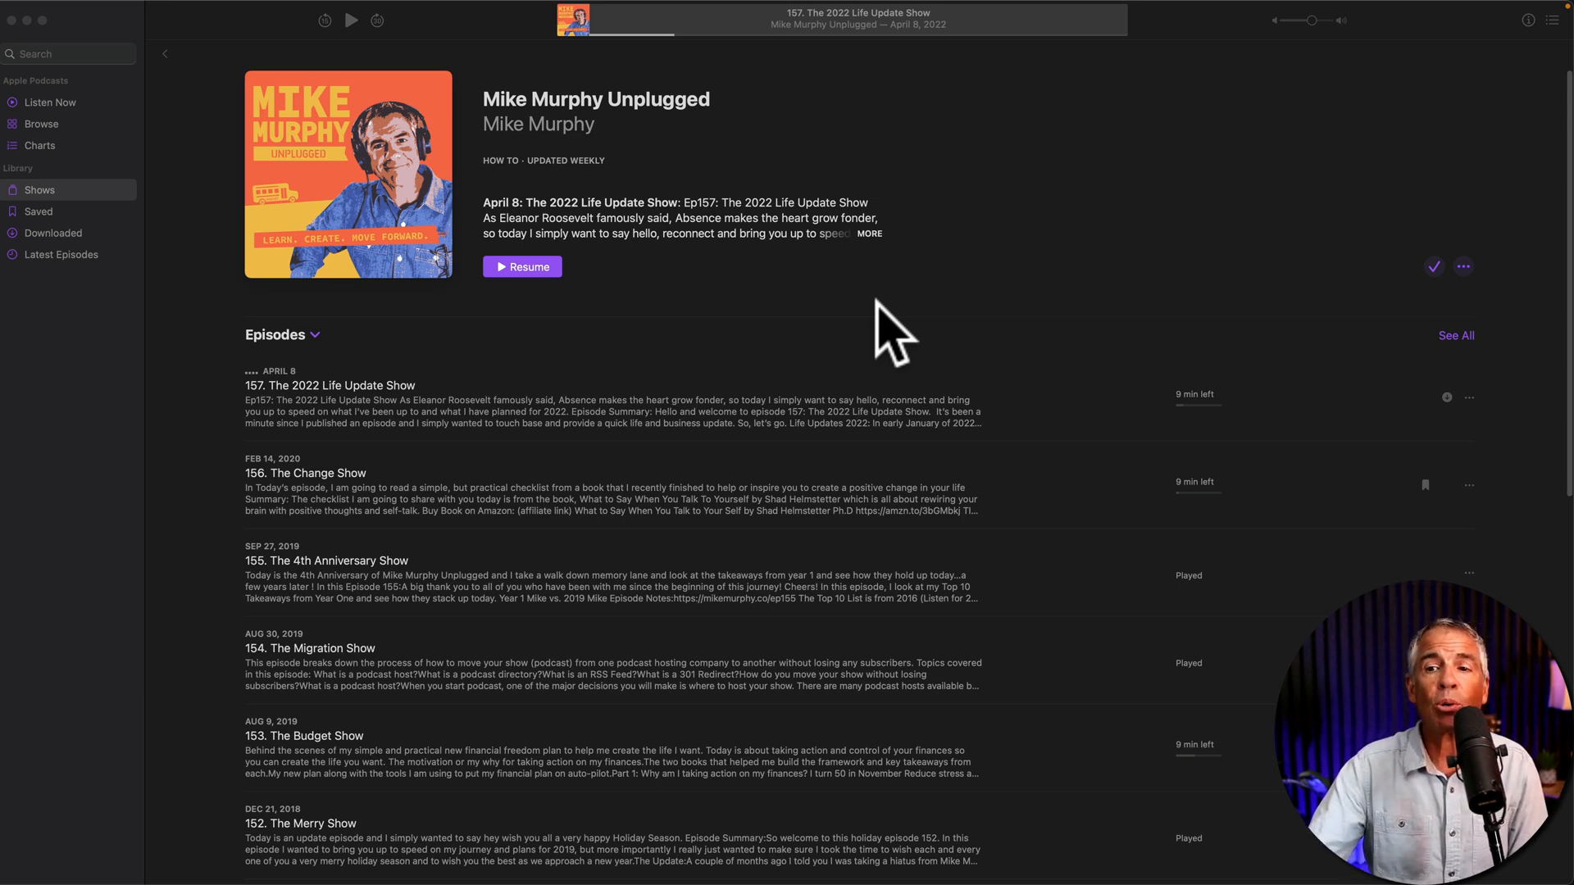
{"action": "scroll", "scroll_direction": "down", "scroll_amount": 3}
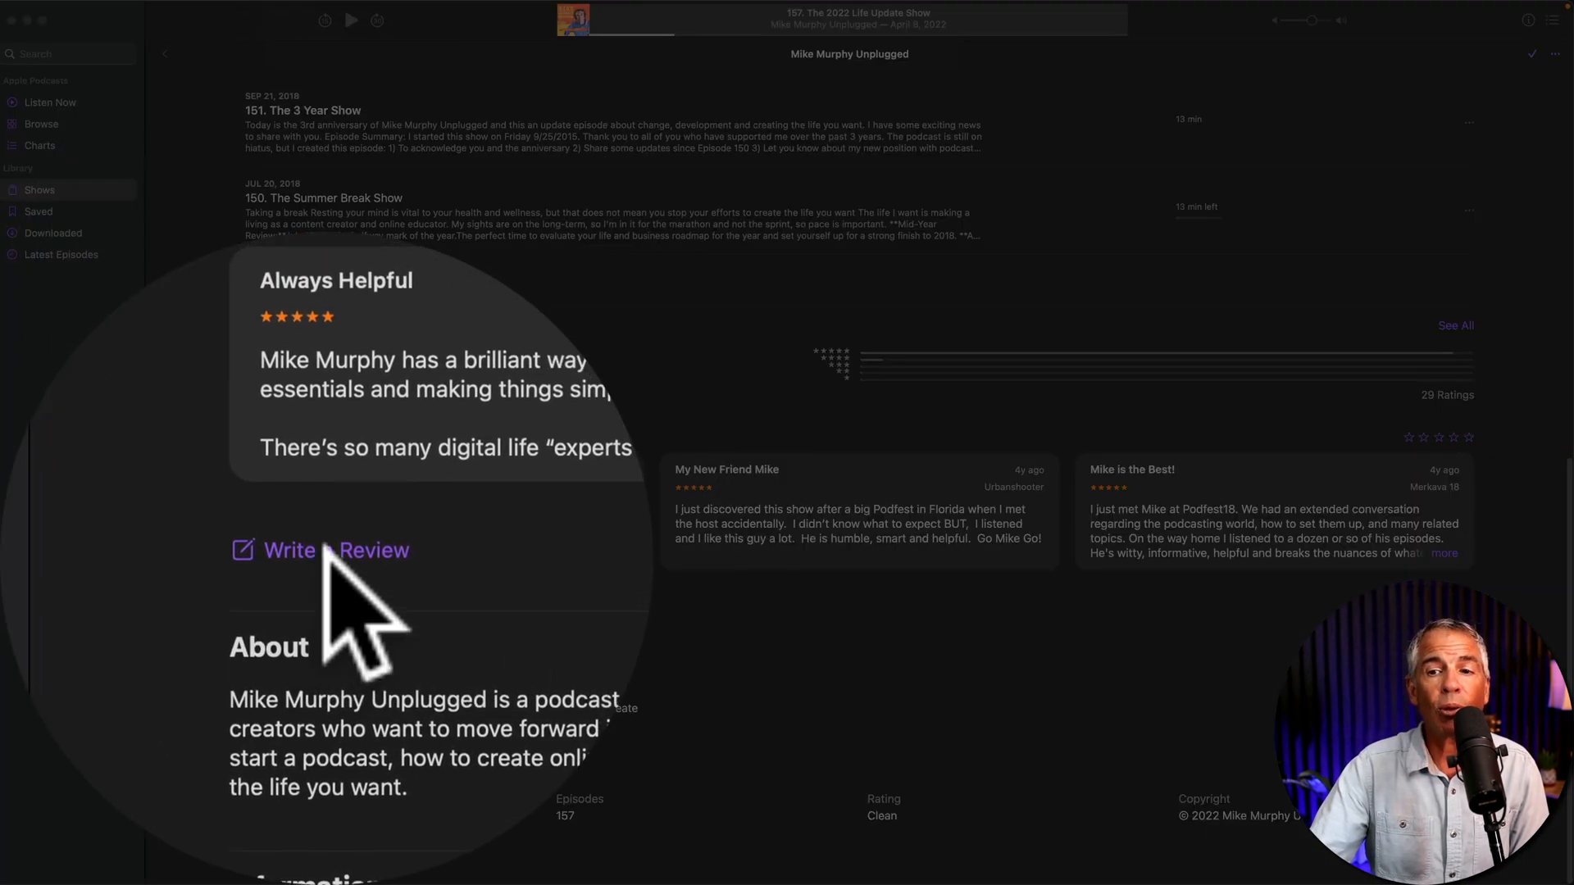
Step: Start a Mike Murphy Unplugged review with a five-star rating and begin entering text
{"action": "left_click", "coordinate": [336, 550]}
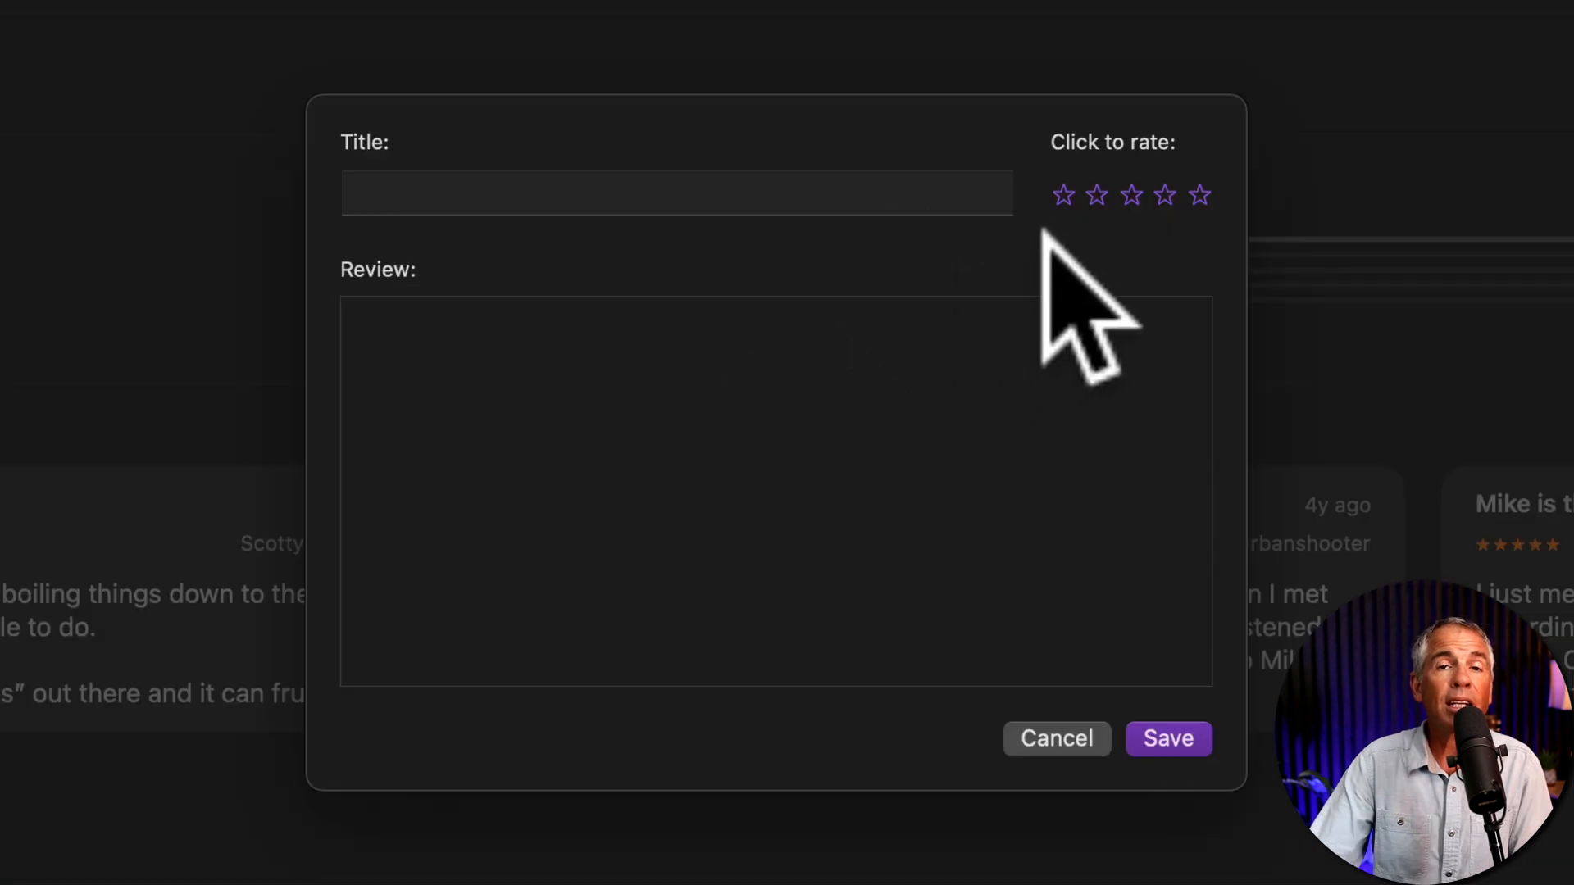
{"action": "left_click", "coordinate": [1199, 195]}
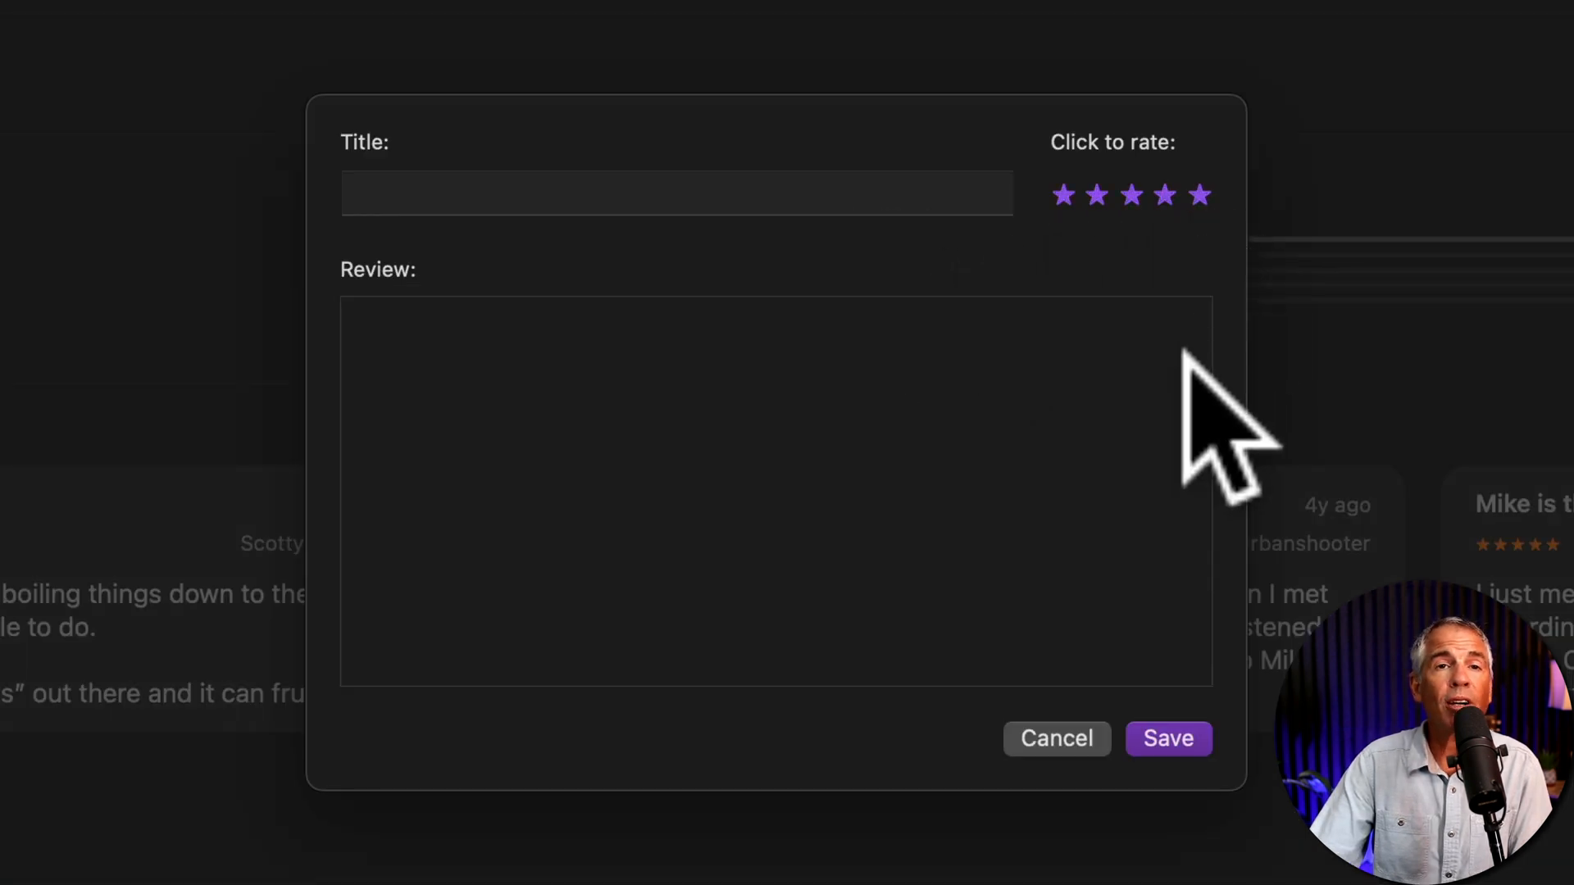
{"action": "left_click", "coordinate": [678, 193]}
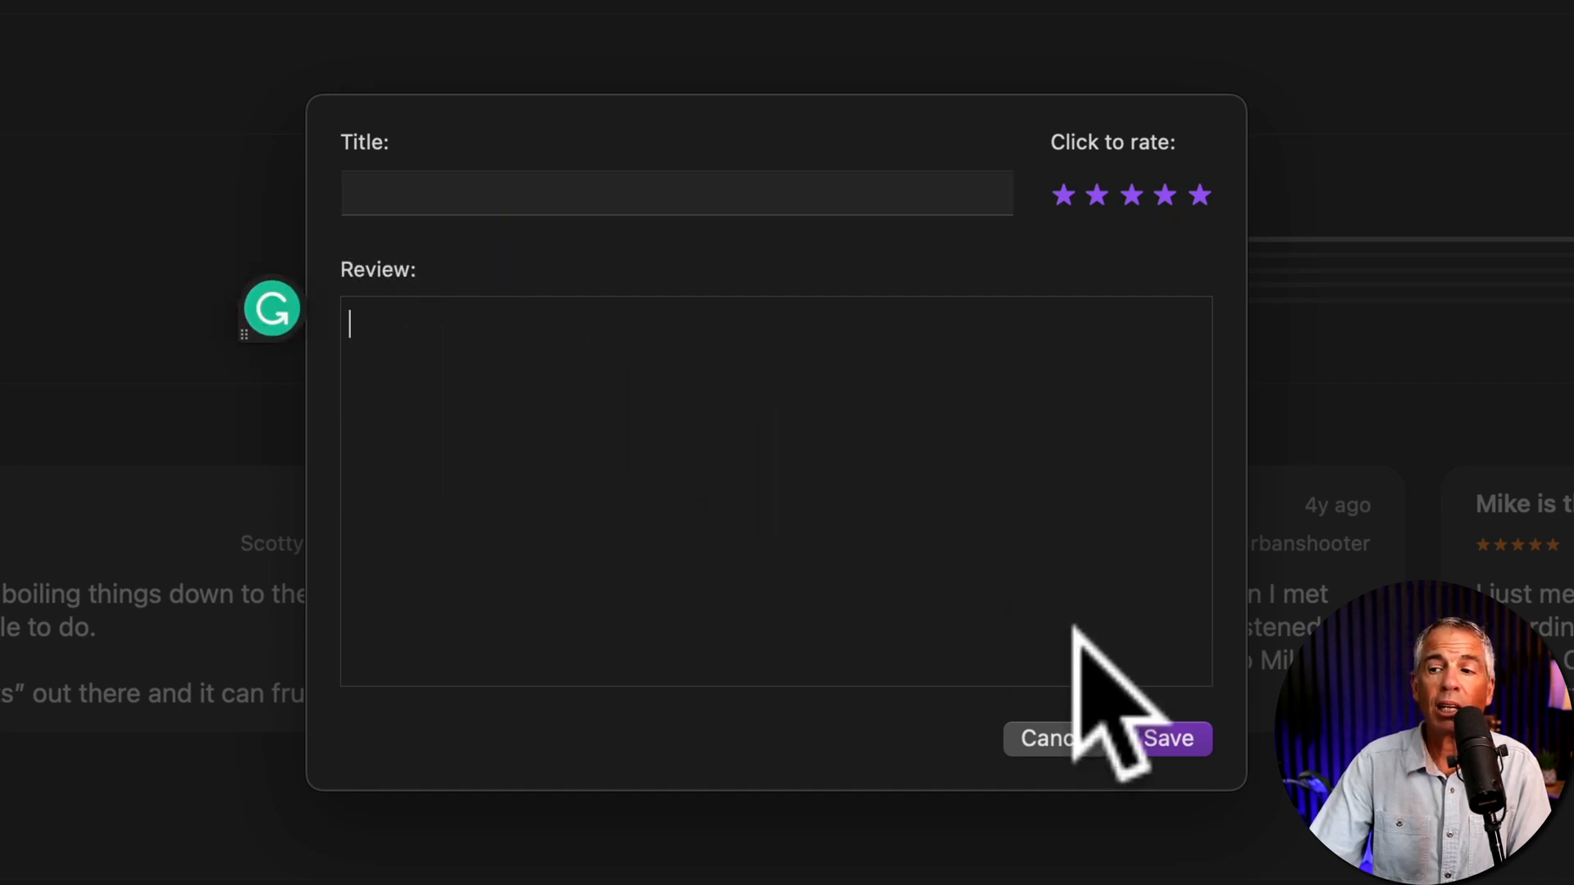
{"action": "left_click", "coordinate": [1047, 738]}
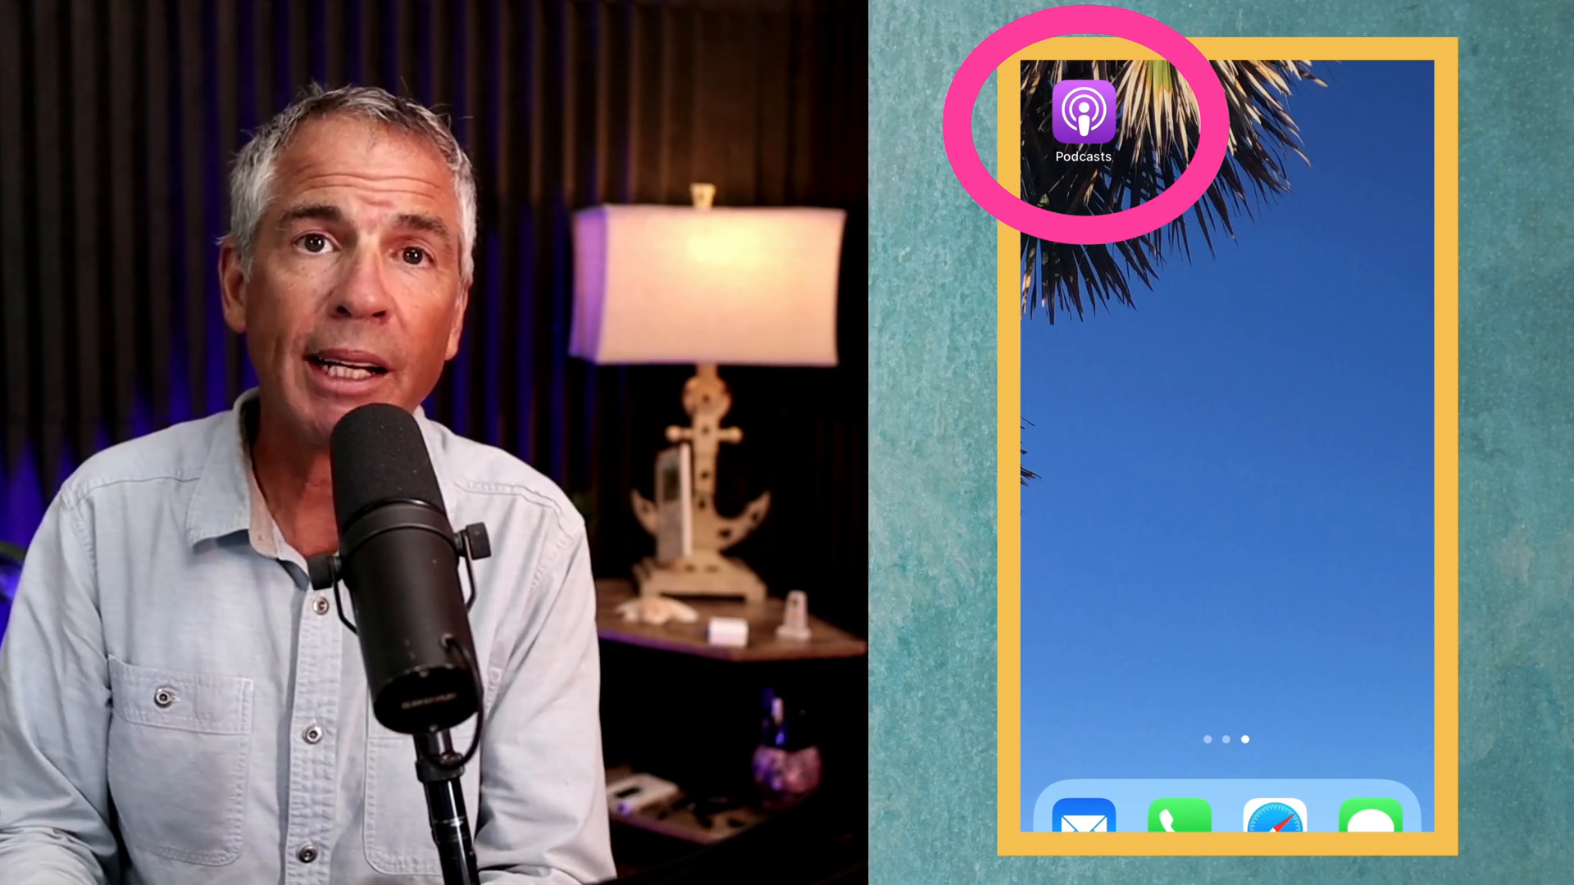
Step: Launch Podcasts on iPhone and open The Tim Ferriss Show's Write a Review form
{"action": "left_click", "coordinate": [1083, 118]}
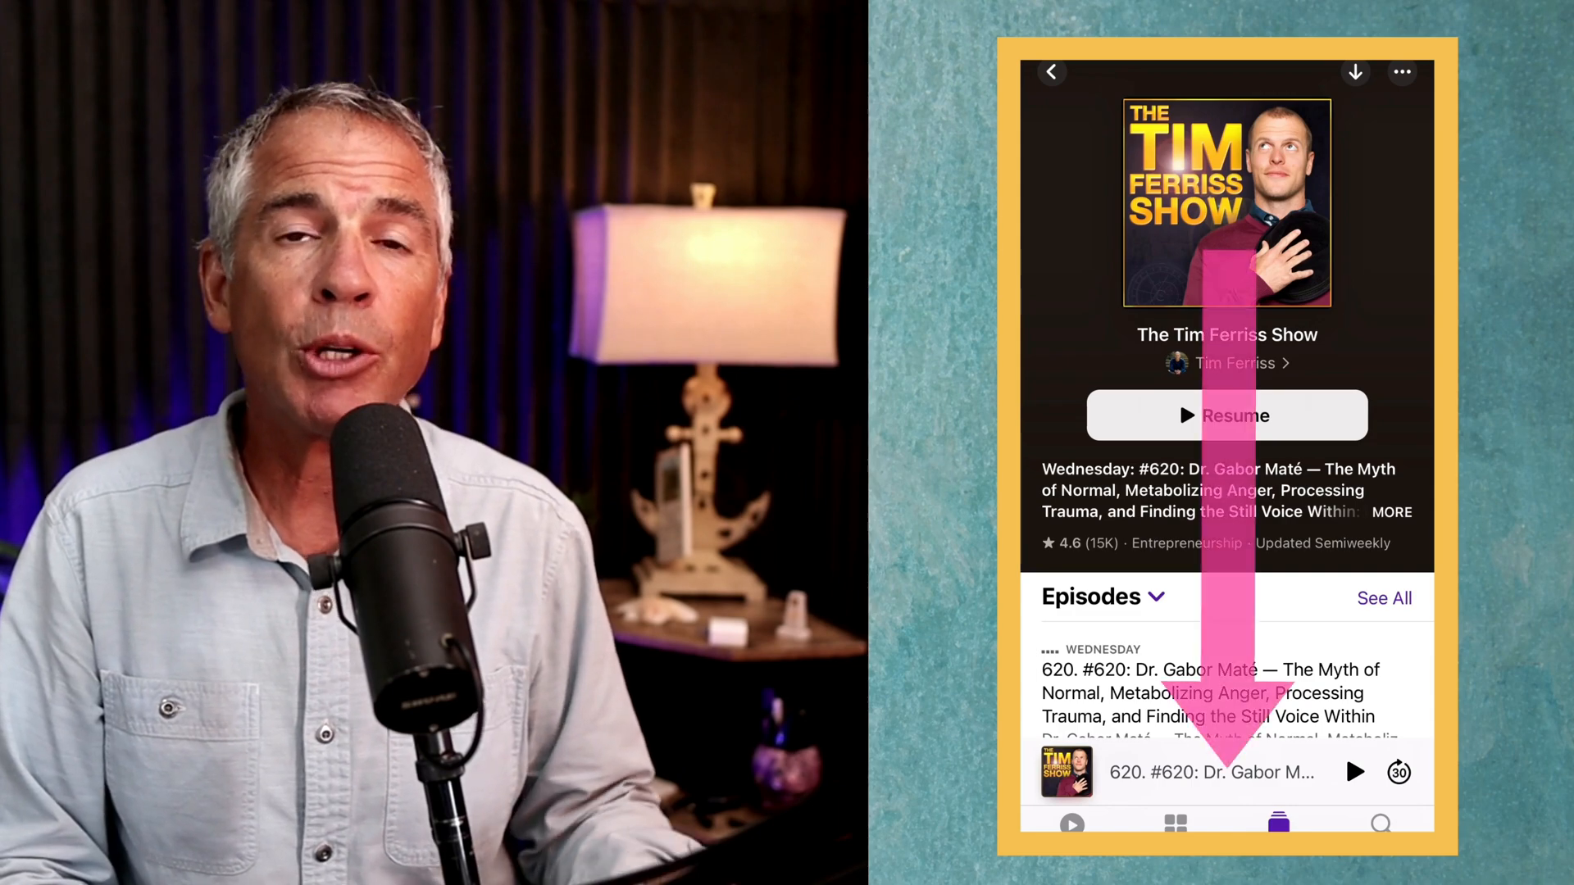
{"action": "scroll", "scroll_direction": "down", "scroll_amount": 3}
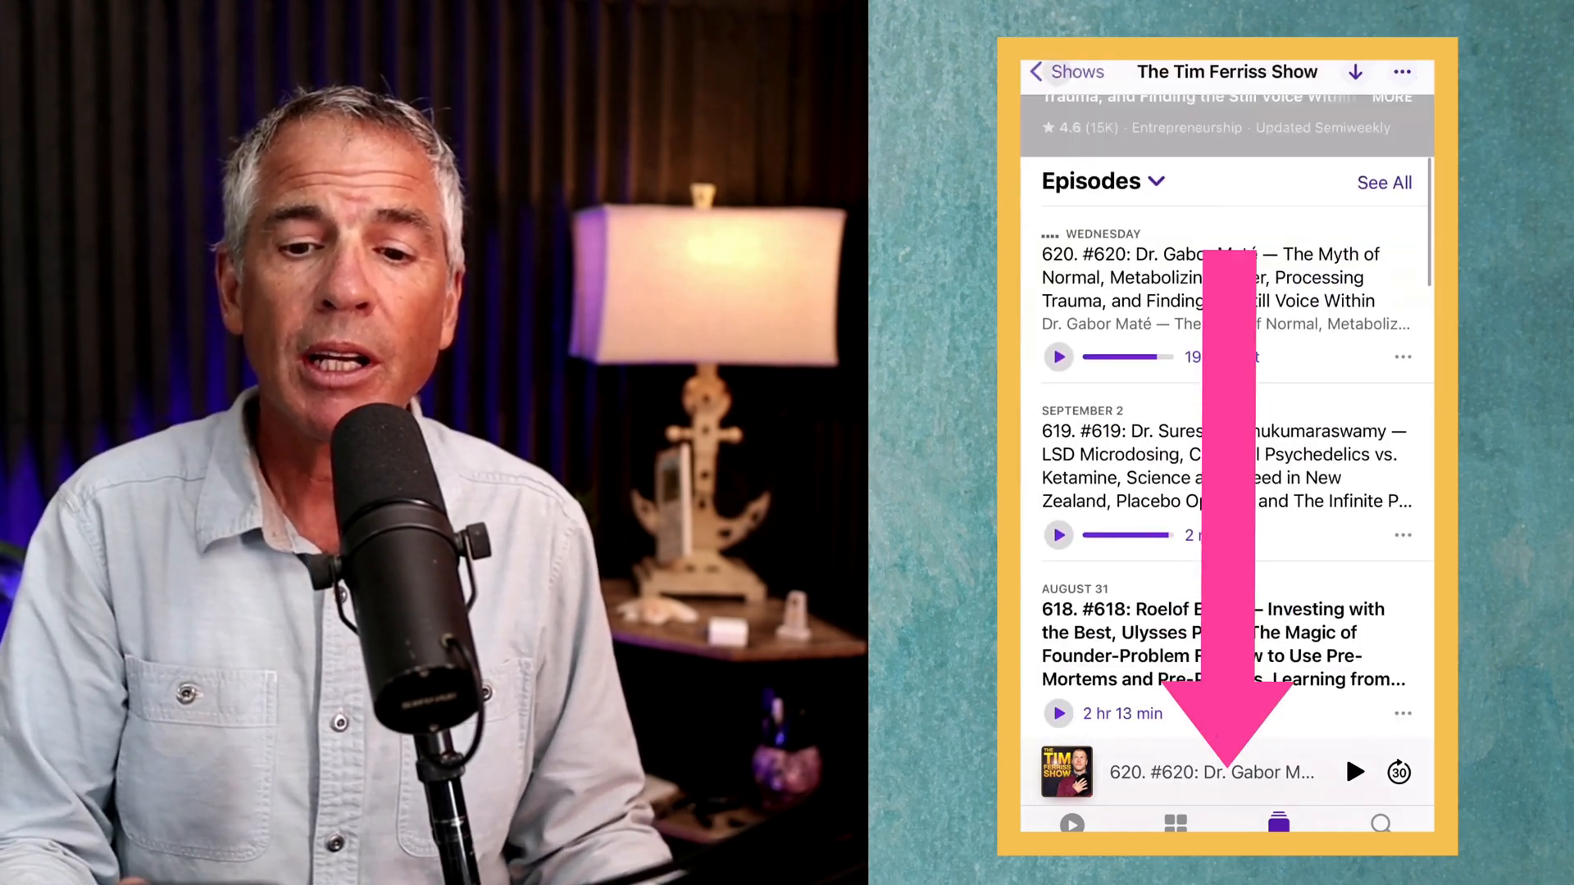
{"action": "scroll", "scroll_direction": "down", "scroll_amount": 3}
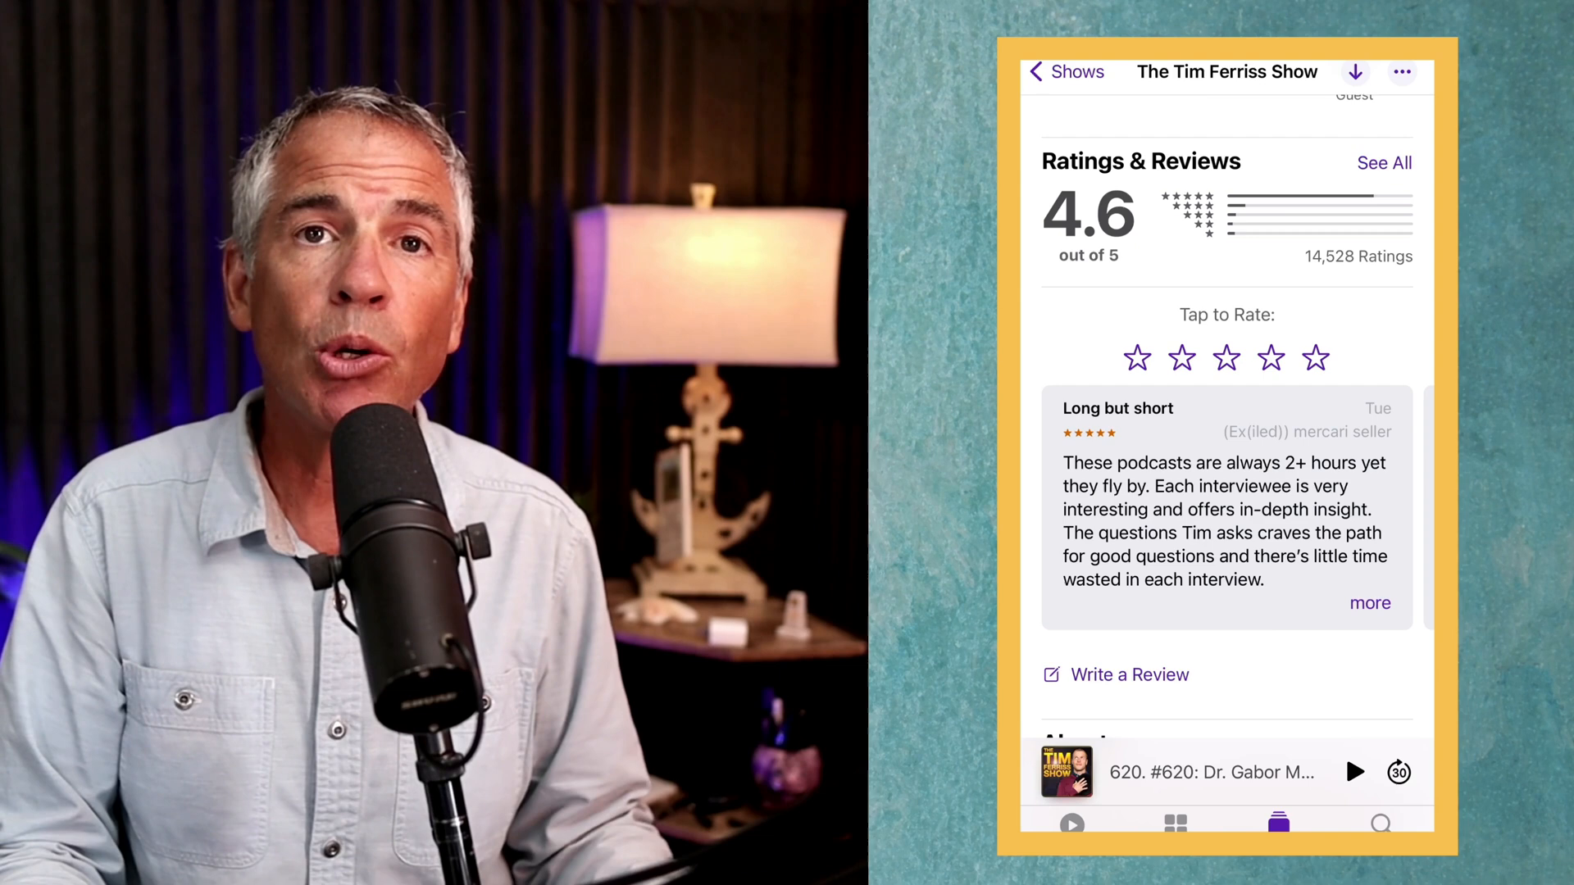
{"action": "scroll", "scroll_direction": "down", "scroll_amount": 3}
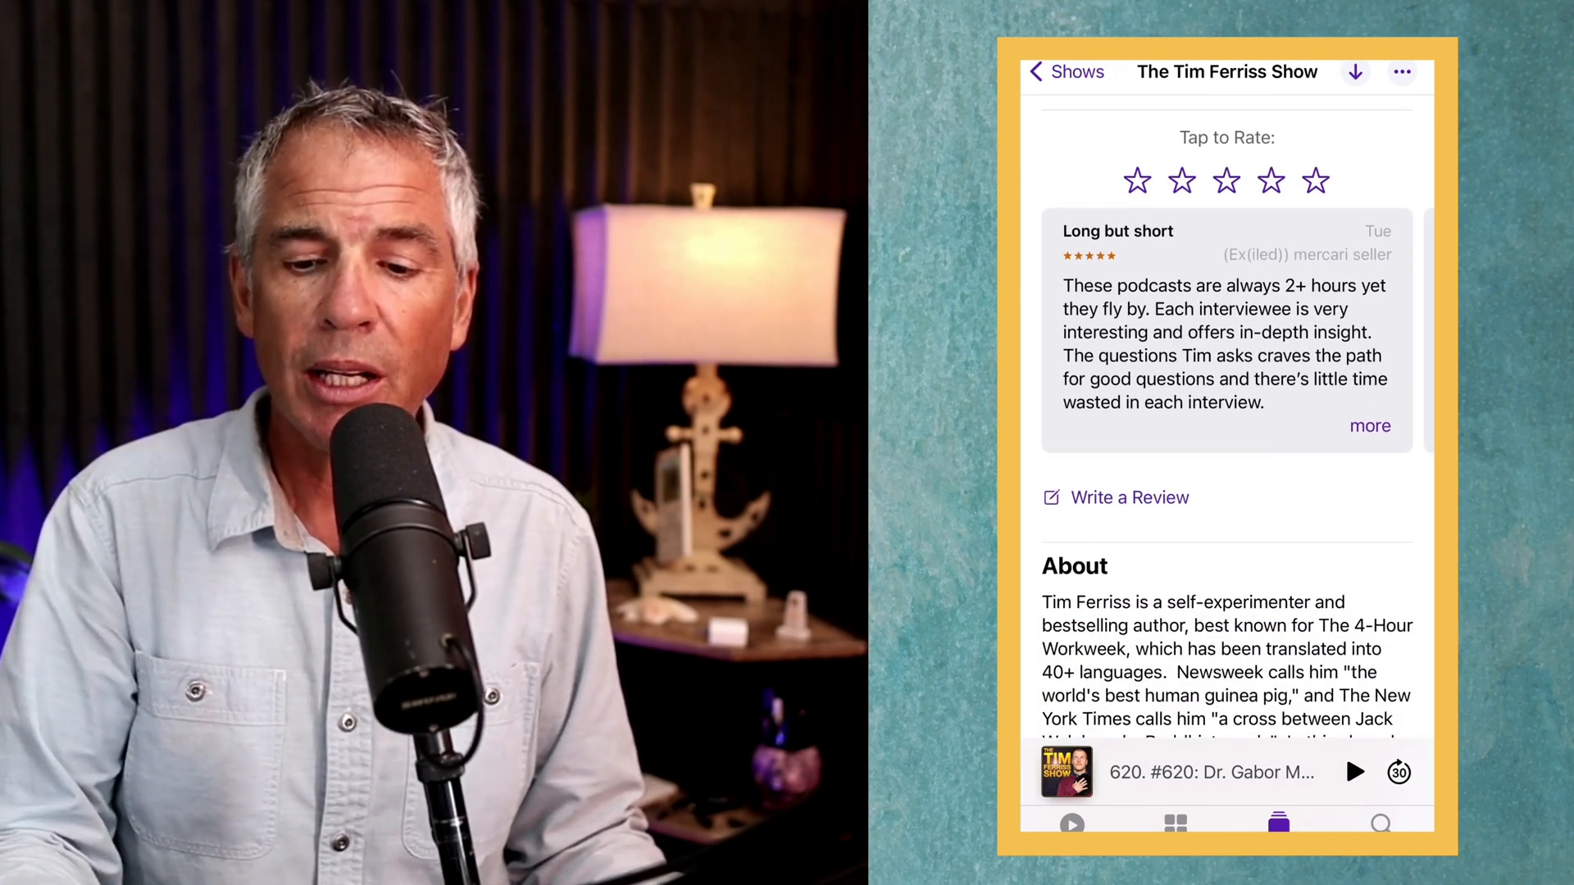
{"action": "left_click", "coordinate": [1130, 497]}
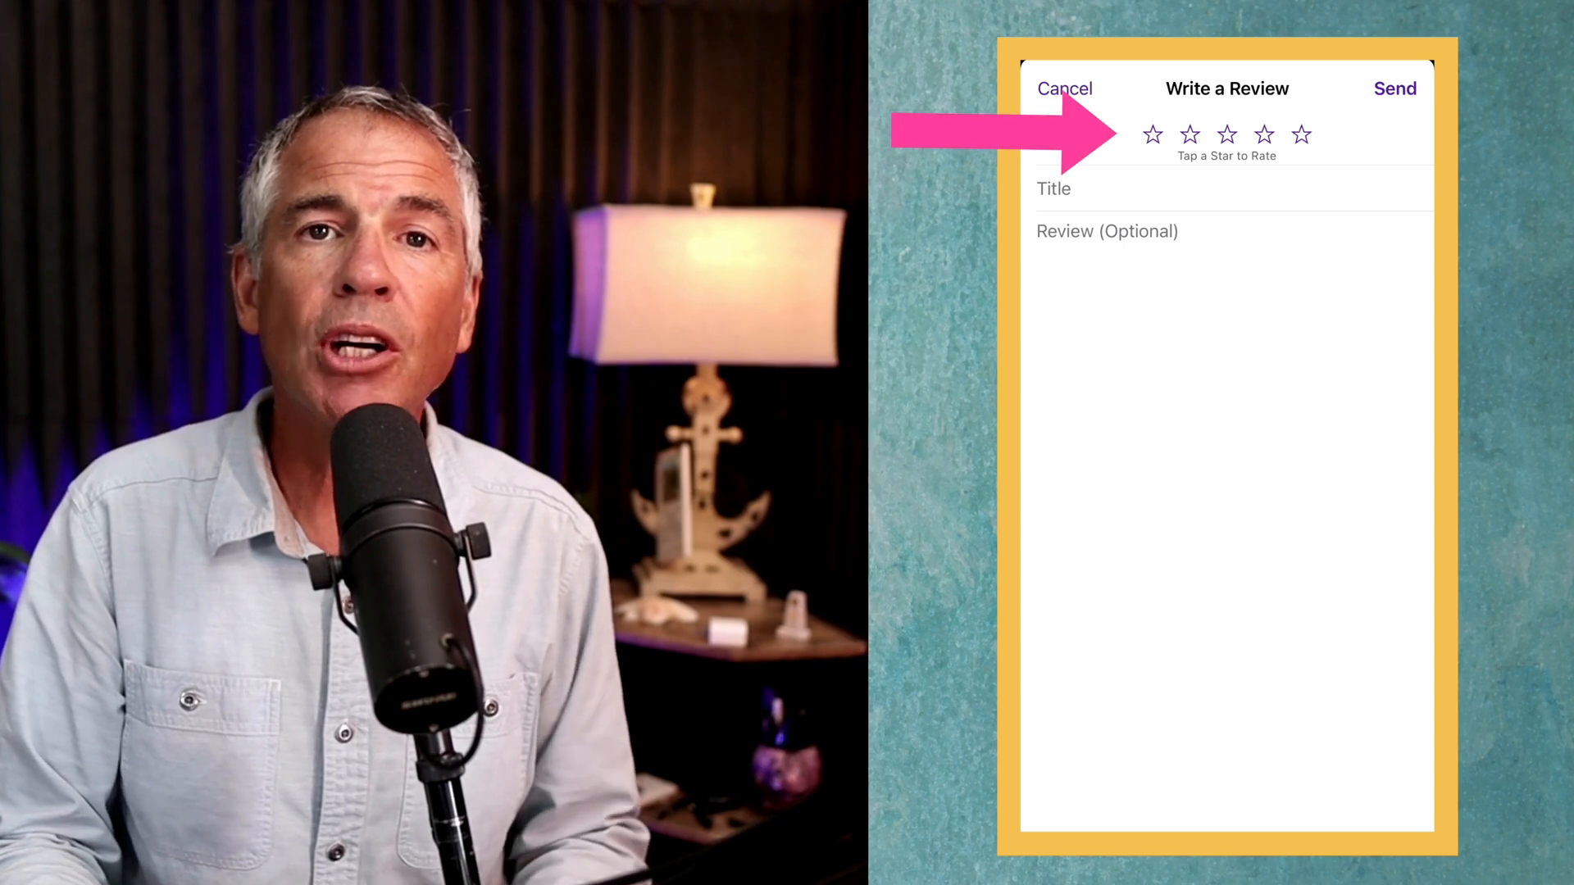
Step: Send a five-star review titled 'My go-to show!' reading 'This show overdelivers on value!'
{"action": "left_click", "coordinate": [1301, 133]}
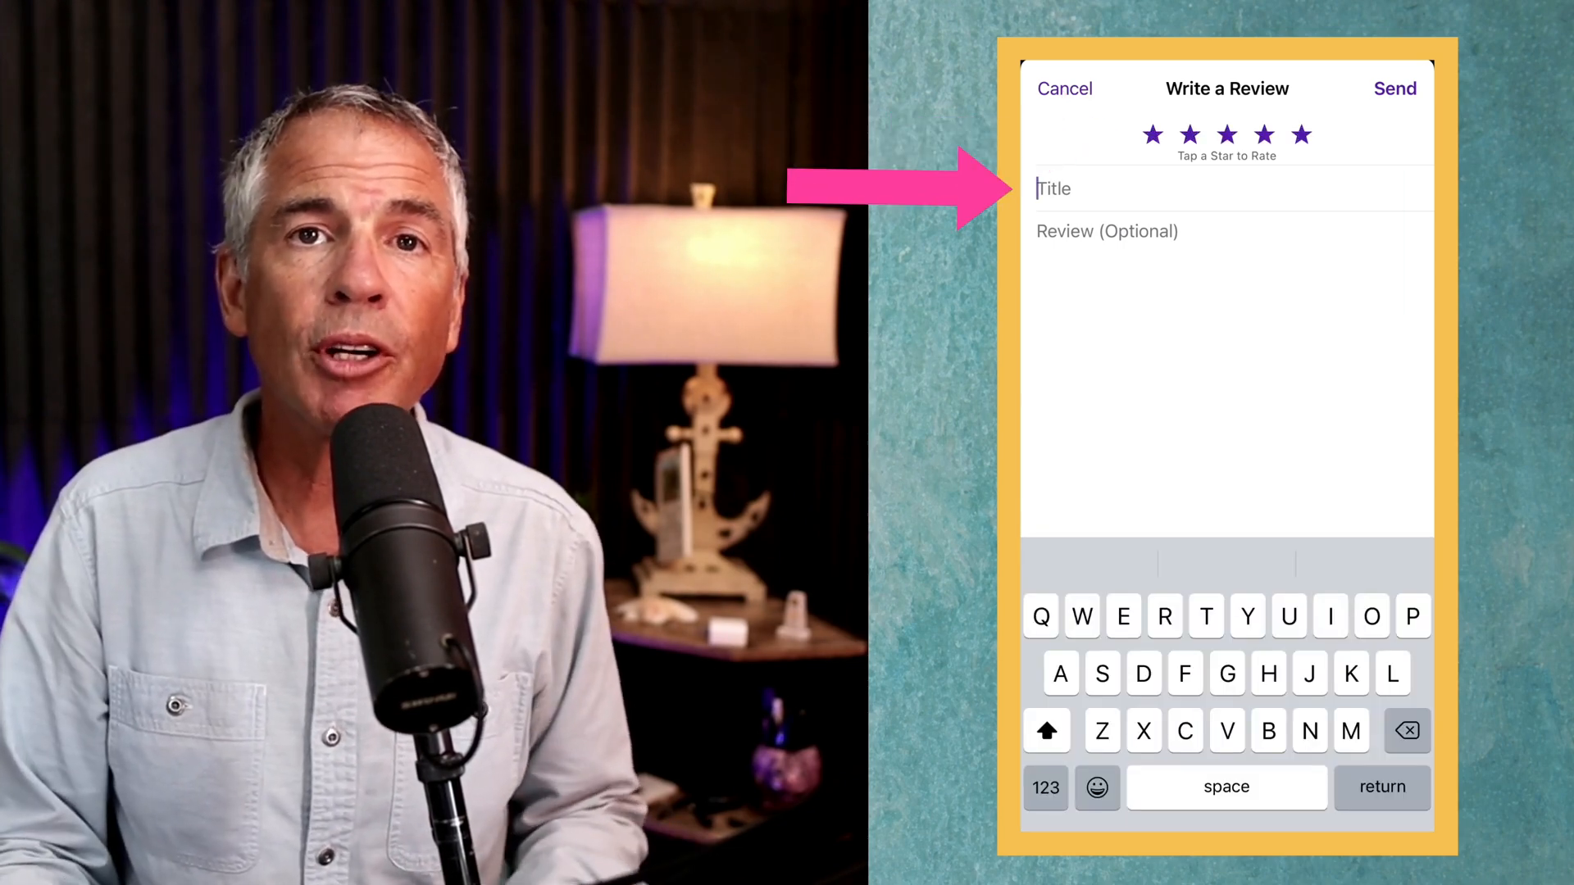
{"action": "type", "text": "My go-to show!"}
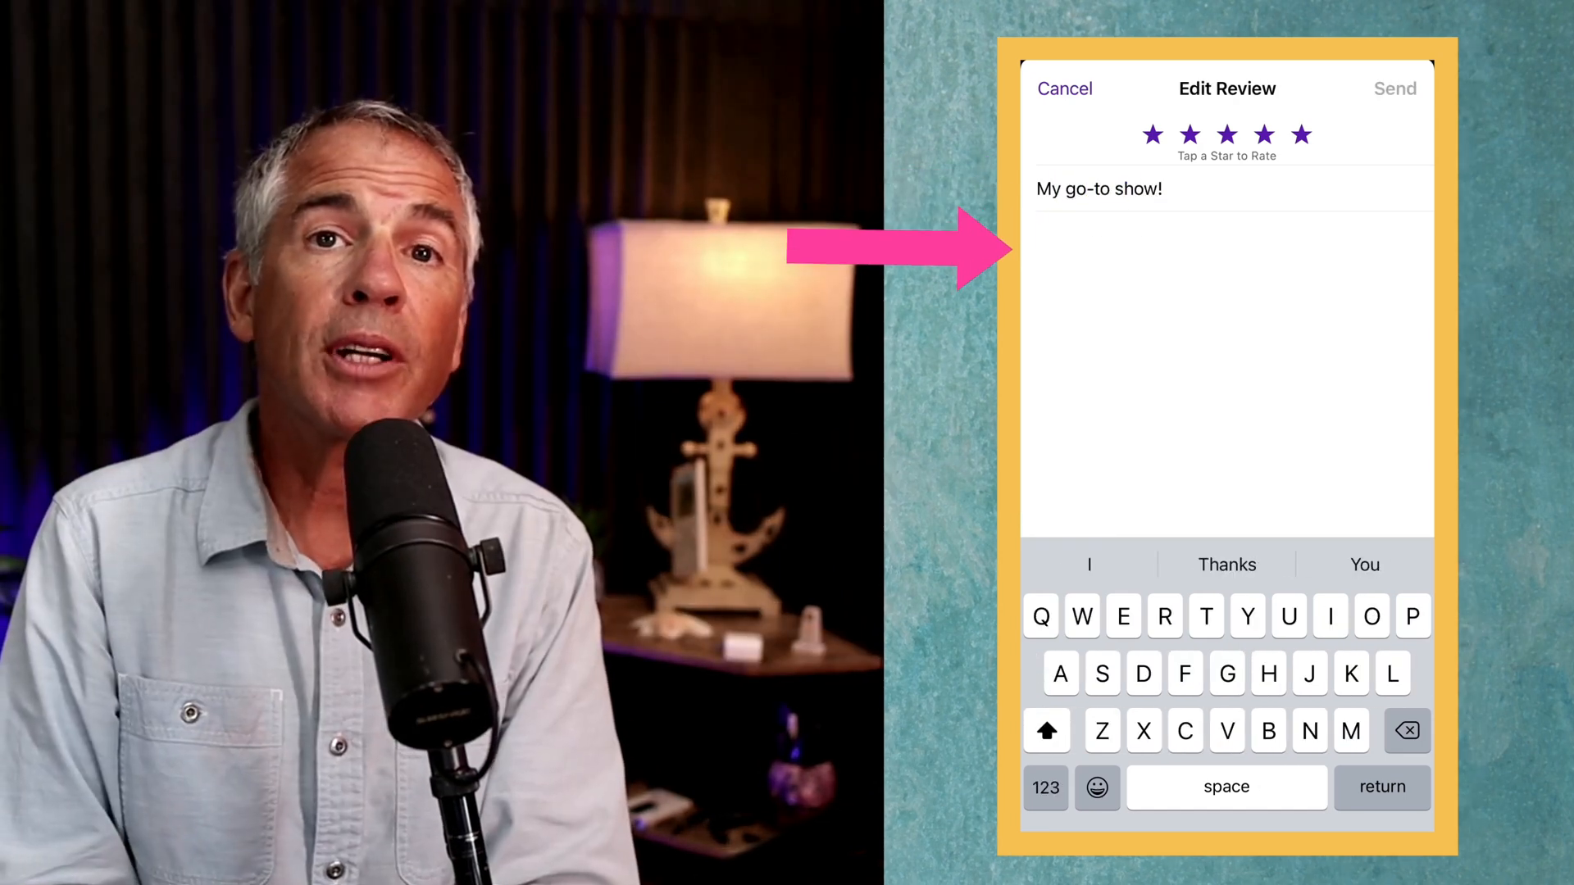
{"action": "type", "text": "This show overdelivers on value!"}
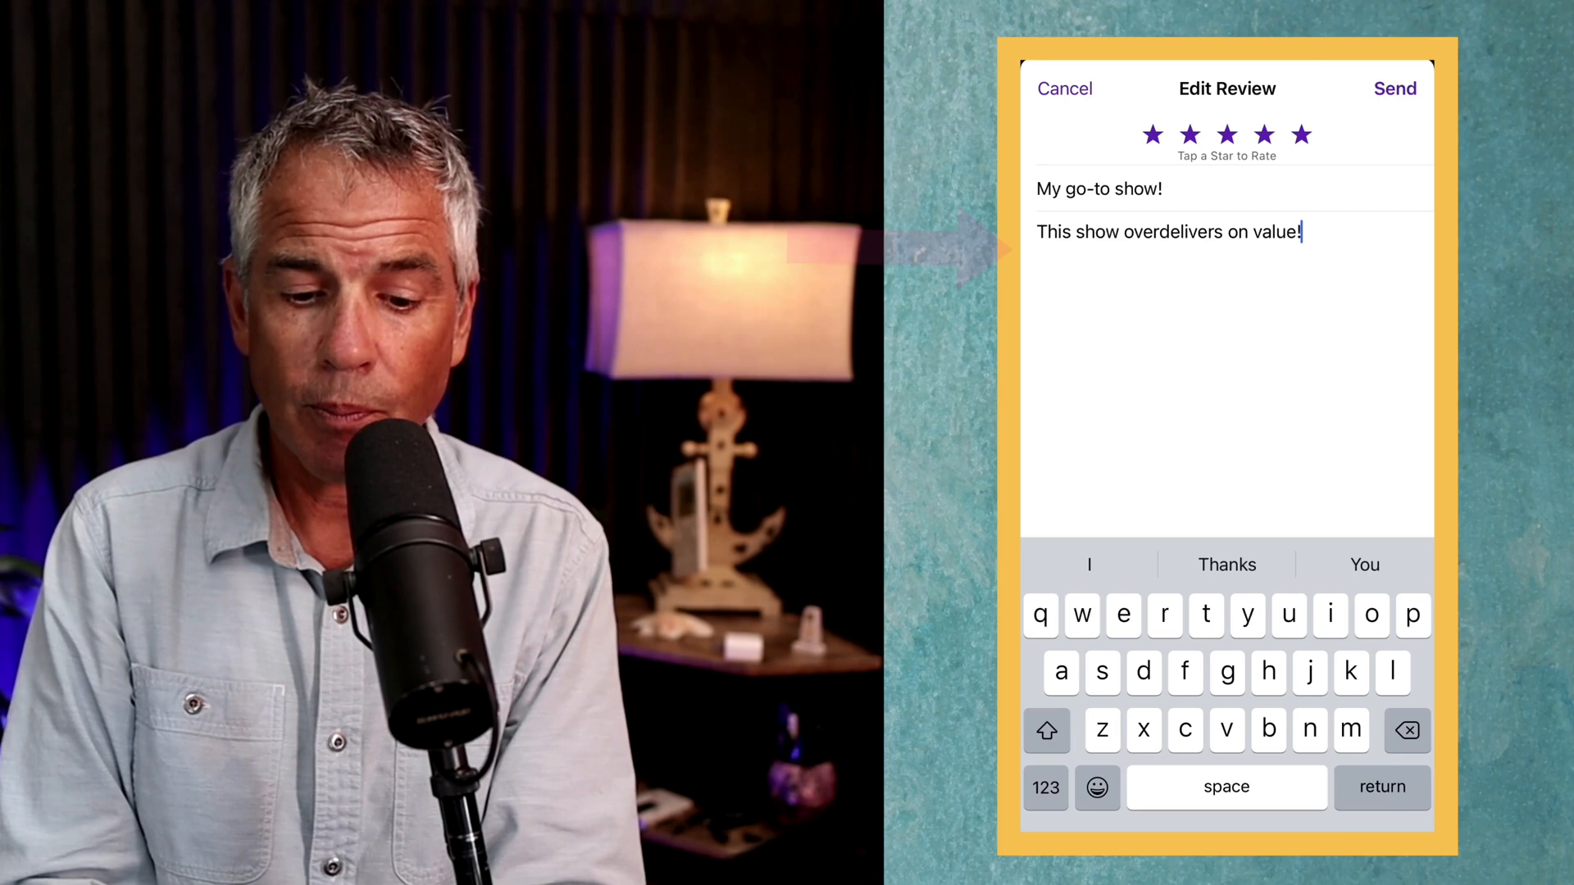
{"action": "left_click", "coordinate": [1395, 88]}
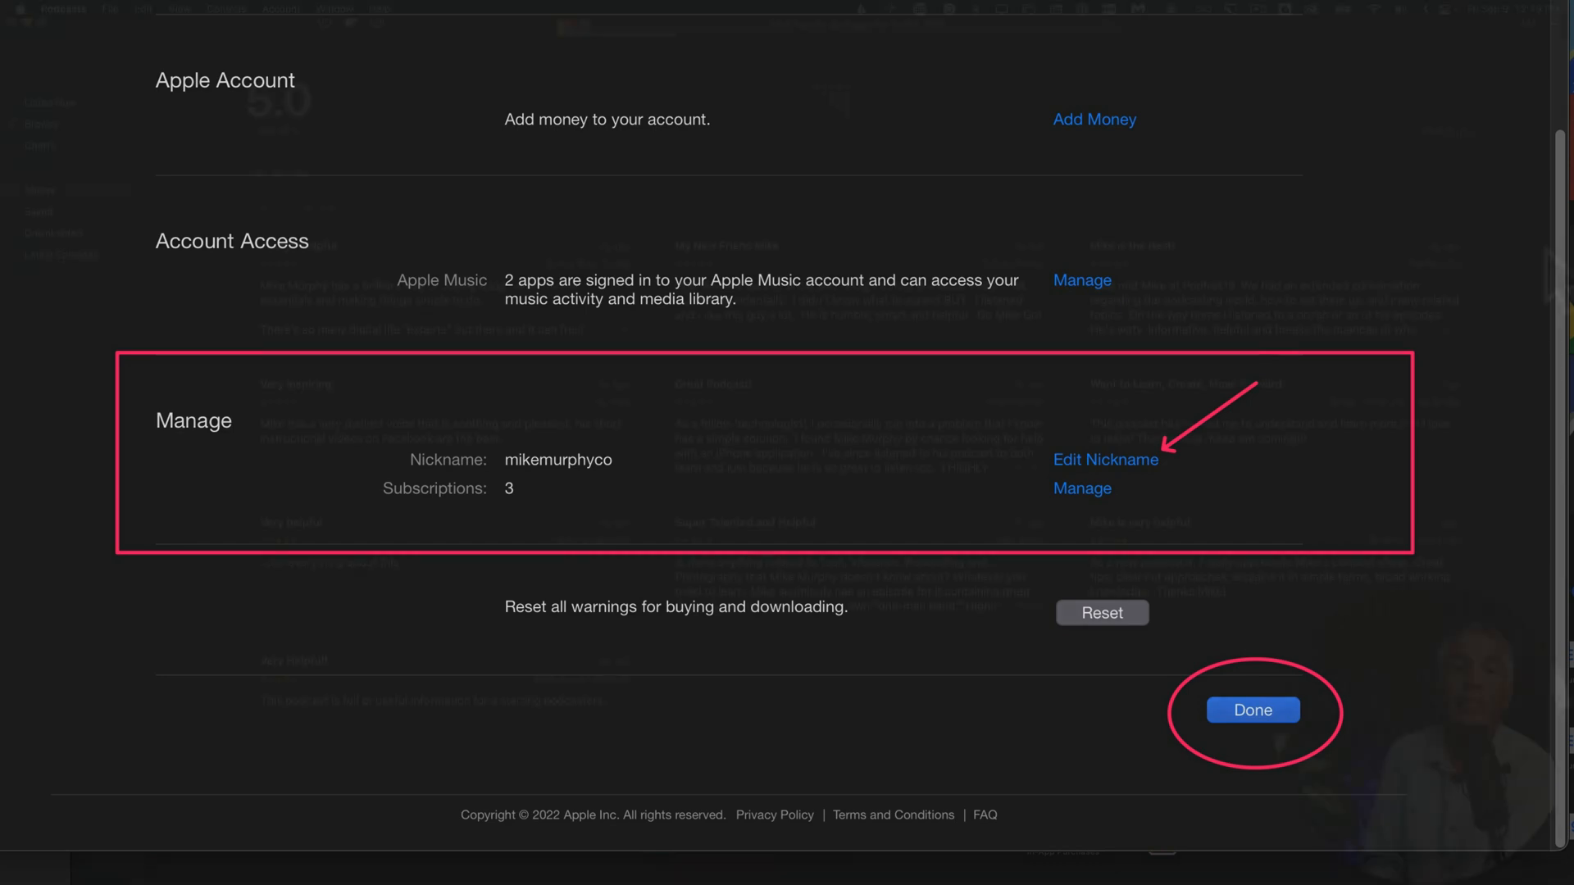
Step: Dismiss the Account Information page with Done
{"action": "left_click", "coordinate": [1252, 710]}
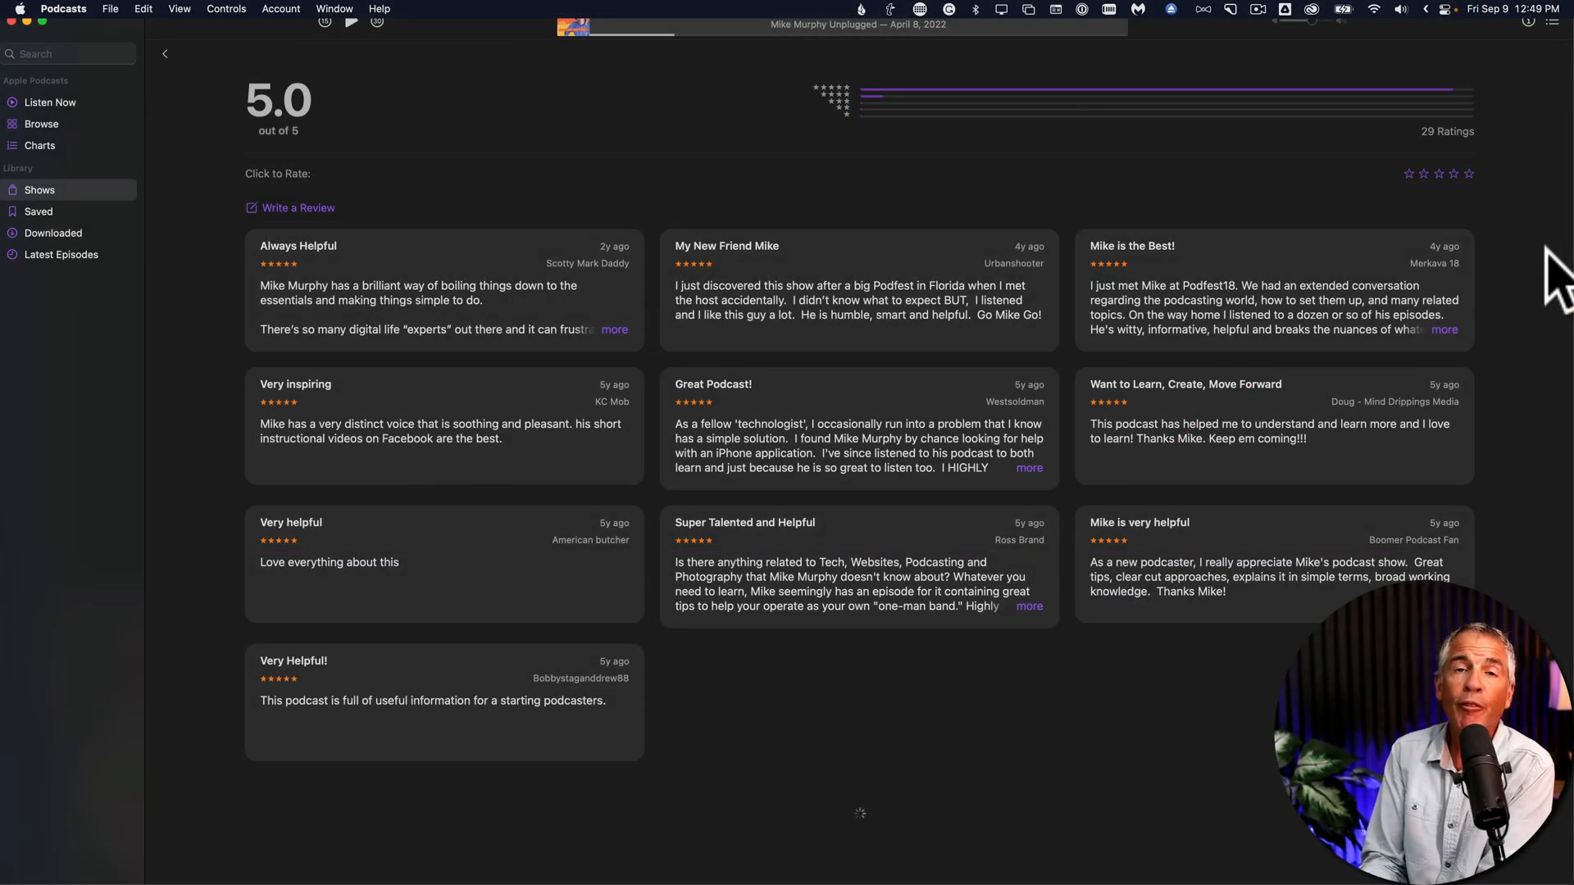